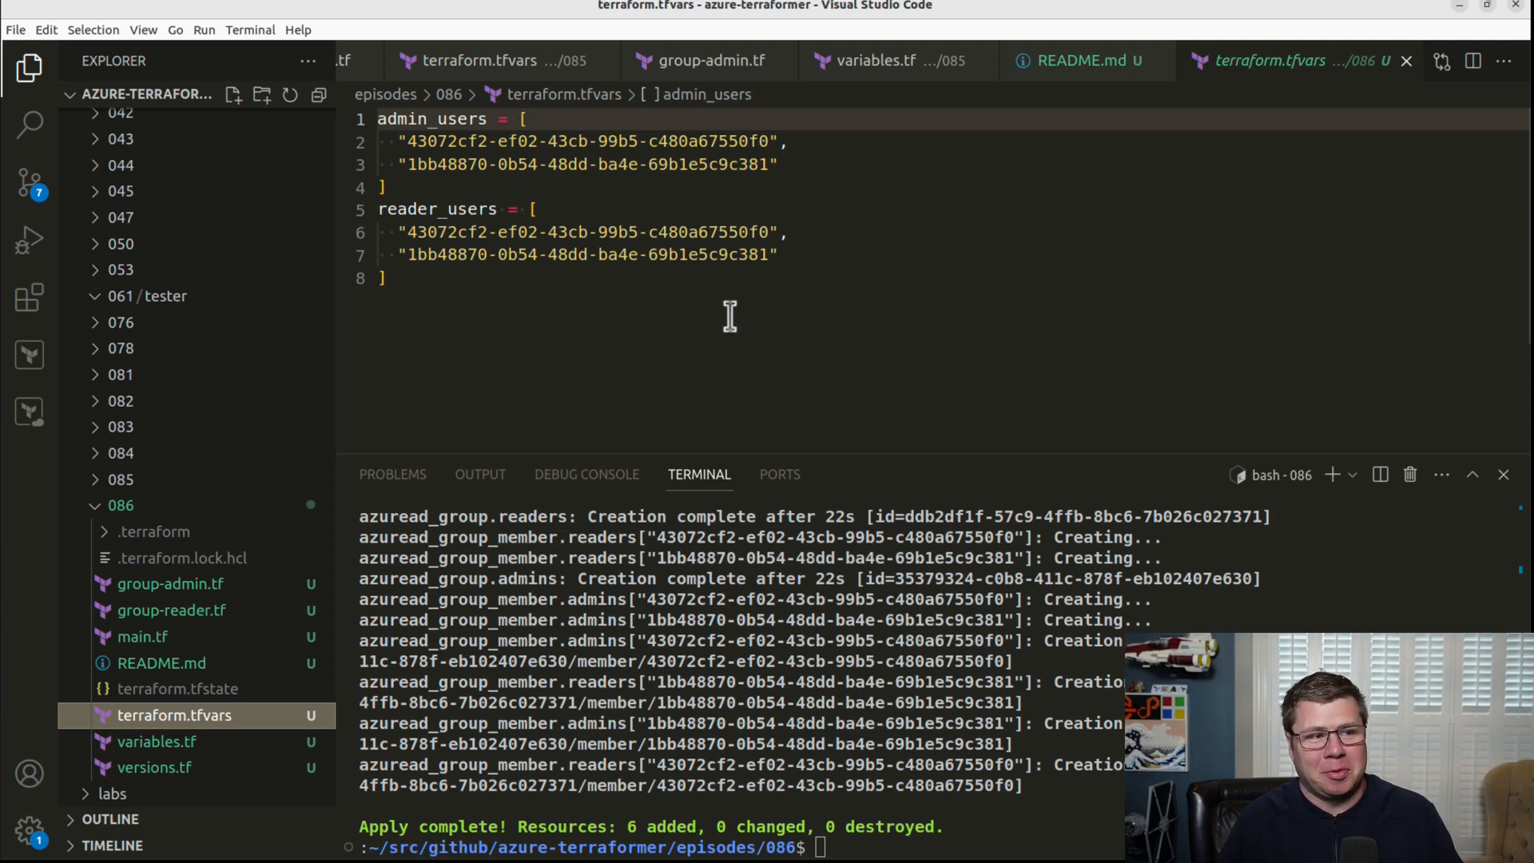
mouse_move(737, 232)
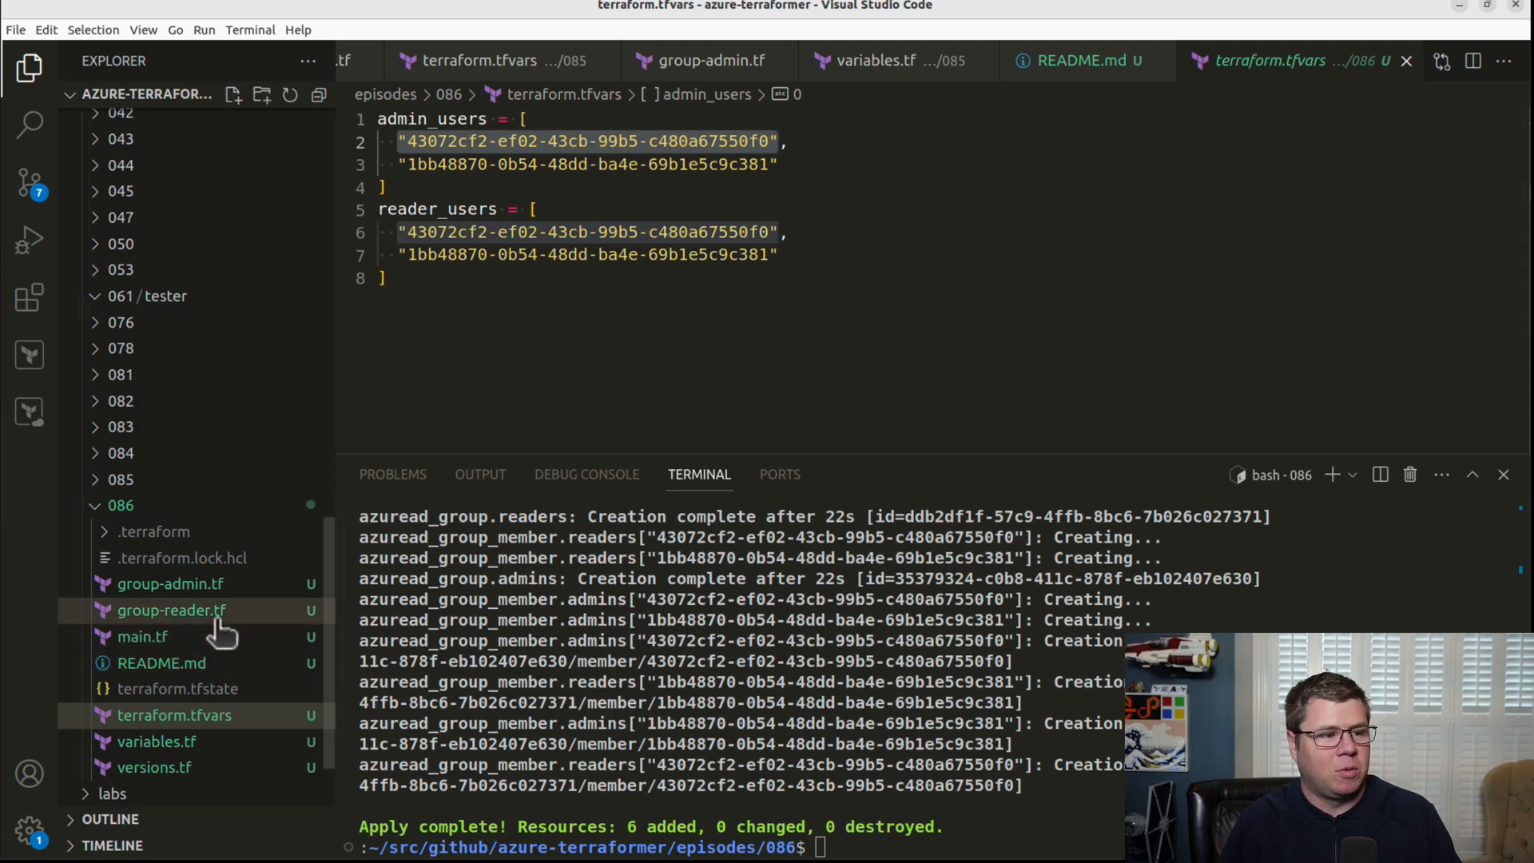
Show group-reader.tf with its reader_users locals and Foo-DEV Readers group
left_click(172, 609)
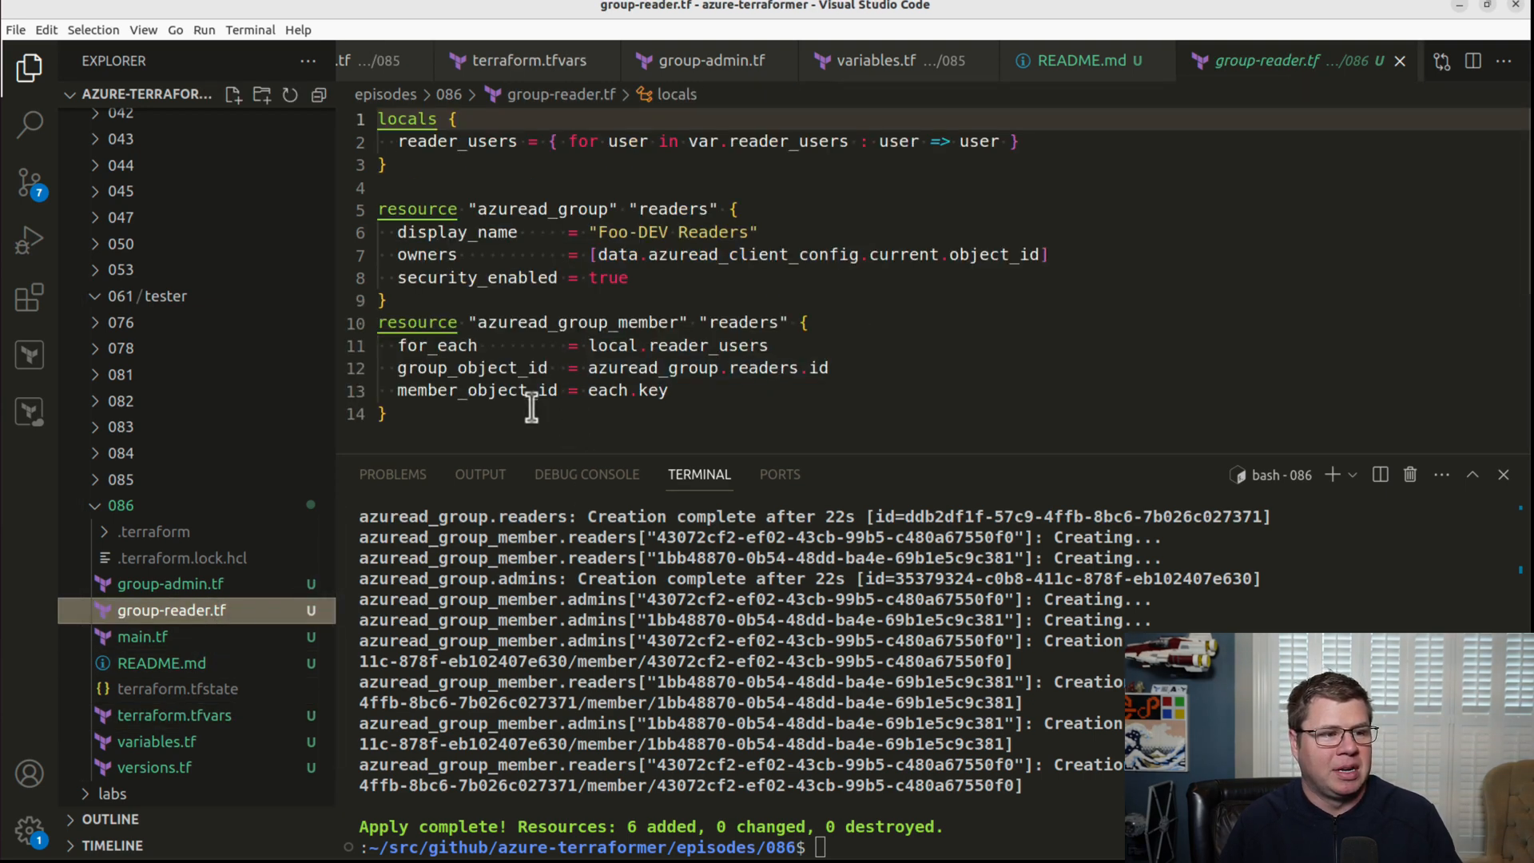
double_click(577, 321)
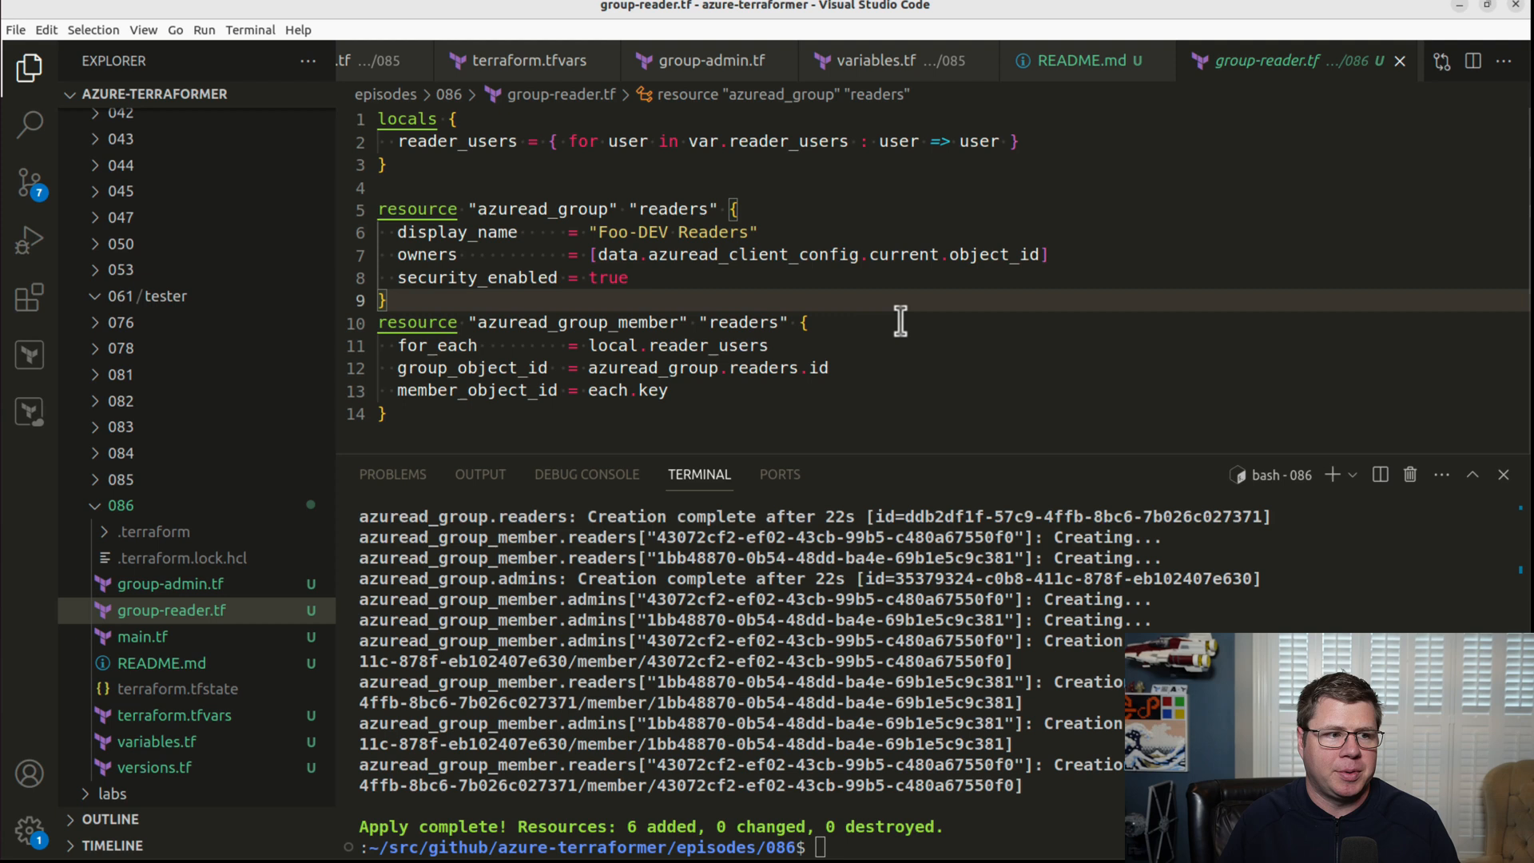
mouse_move(805, 416)
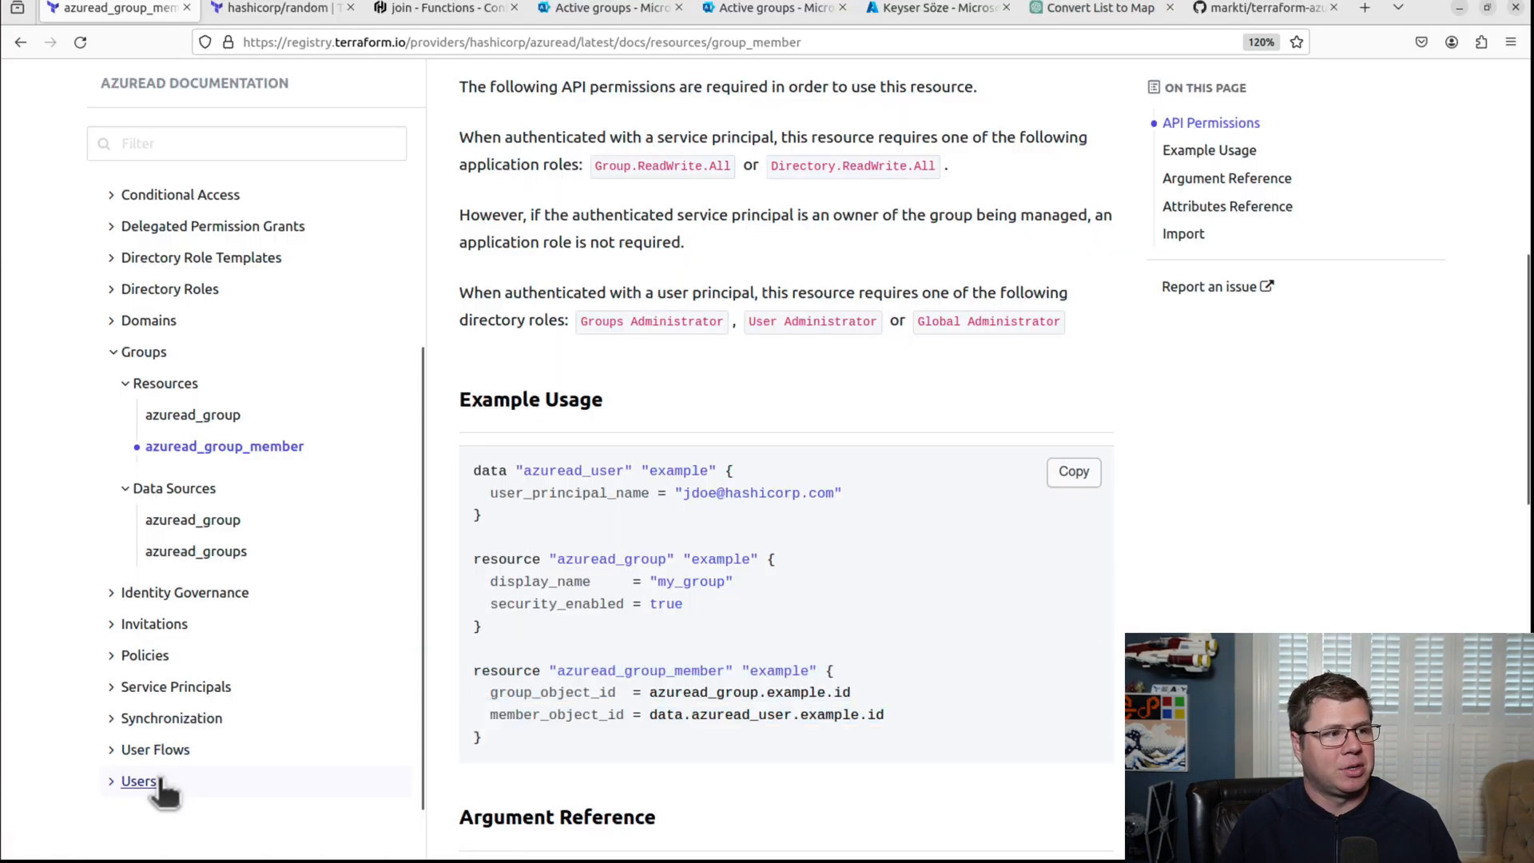
Reach the azuread_user data source page under Users in the AzureAD registry docs
left_click(137, 781)
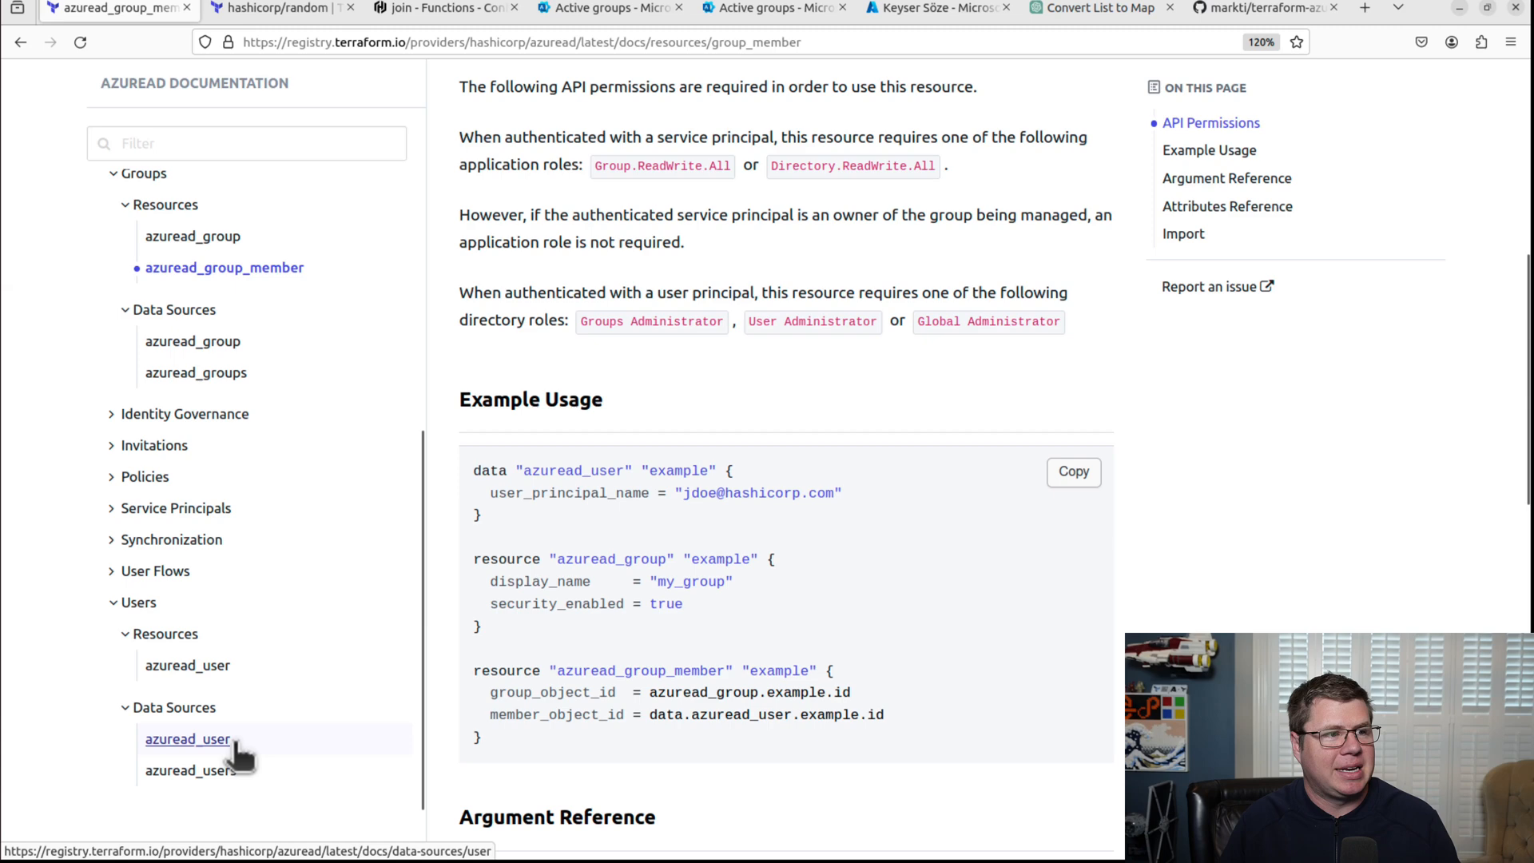
left_click(189, 739)
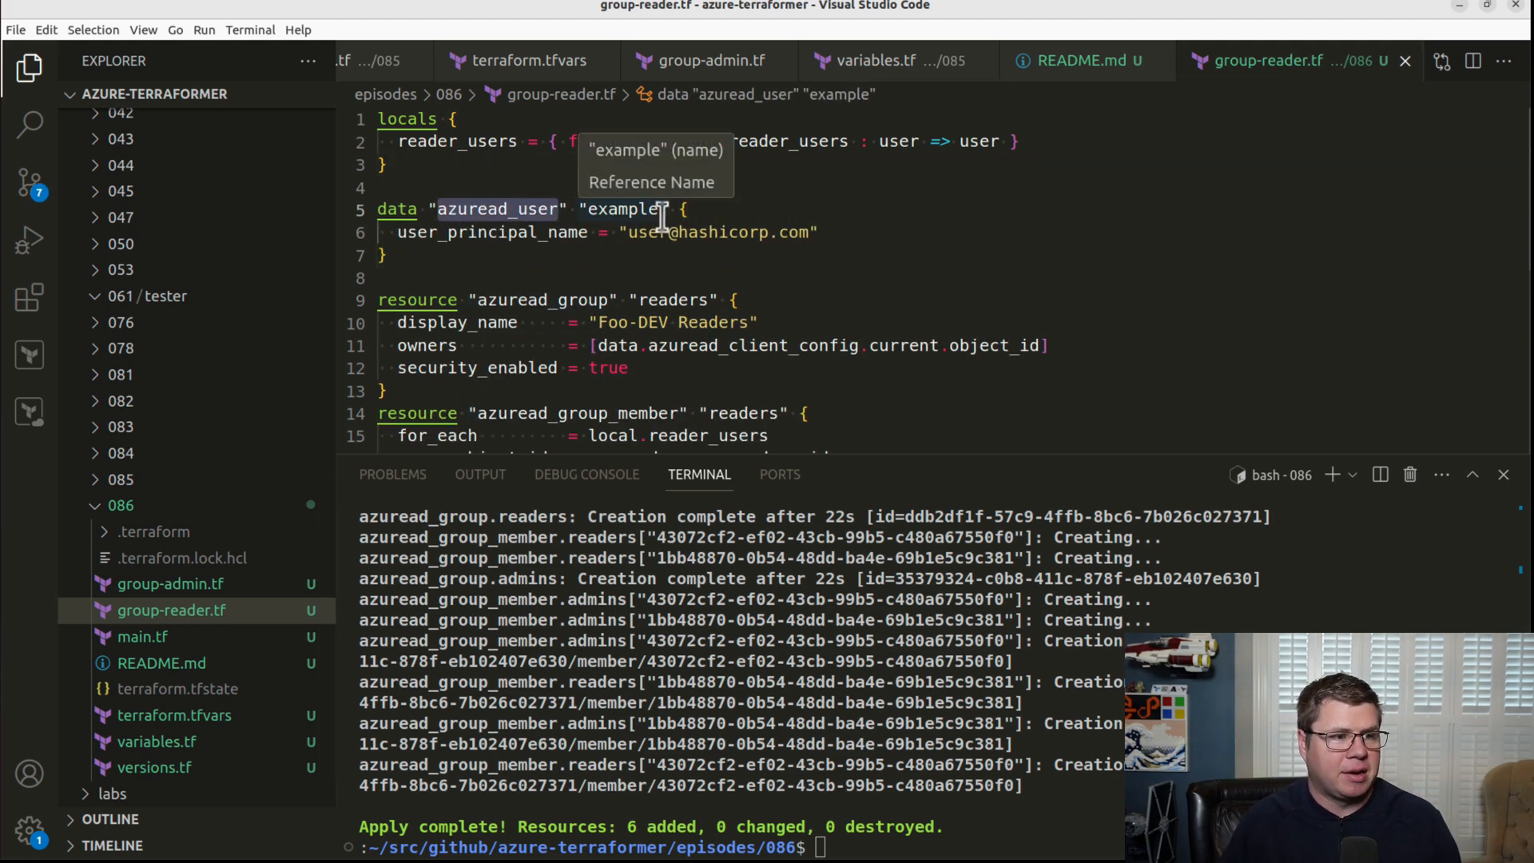
Rename the pasted azuread_user data block to "readers" and bring up terraform.tfvars
type("readers")
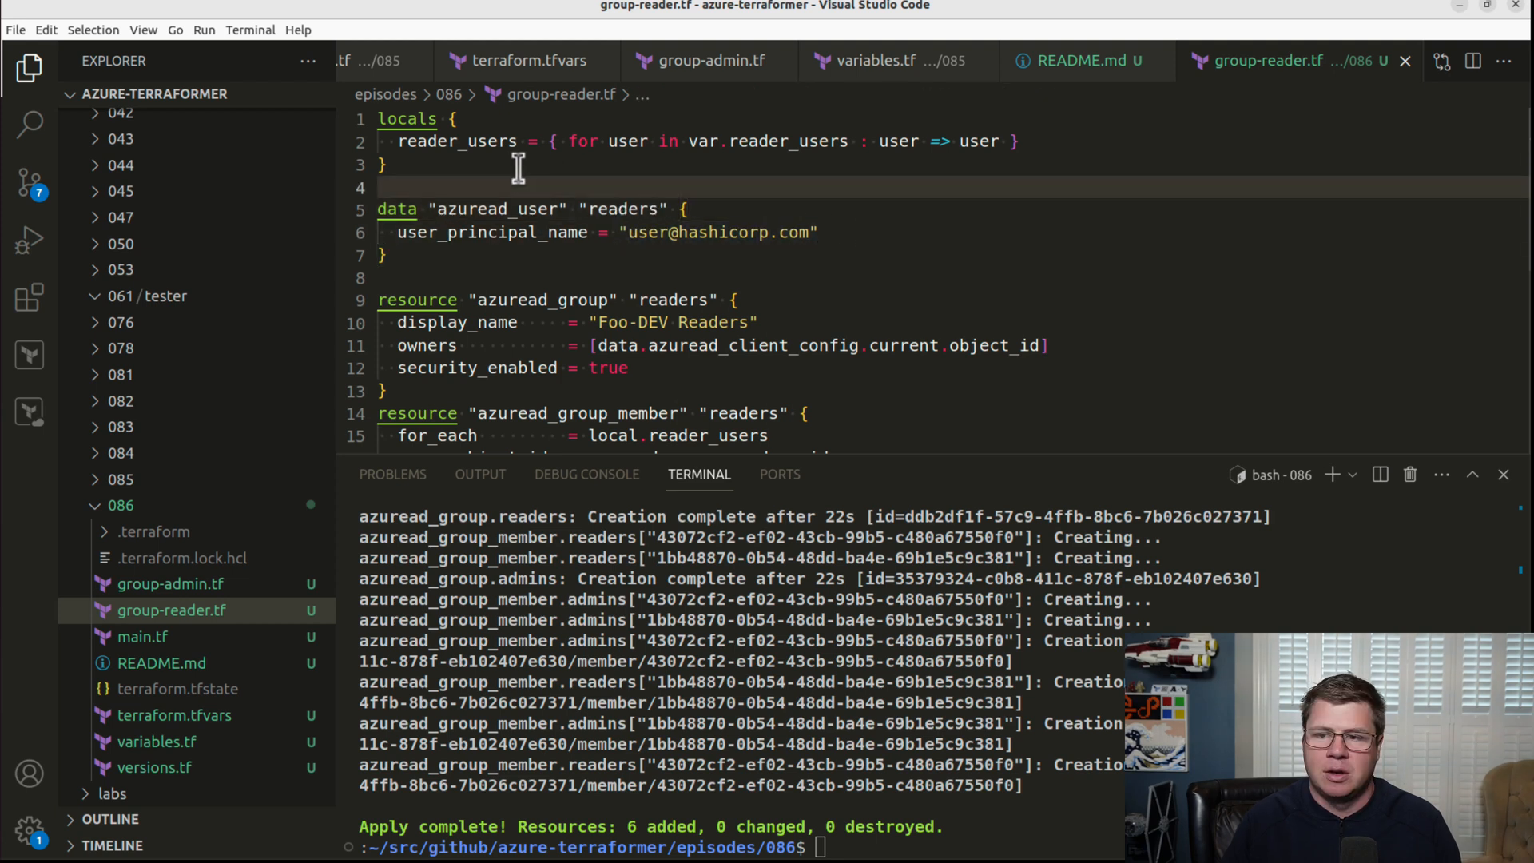
left_click(451, 141)
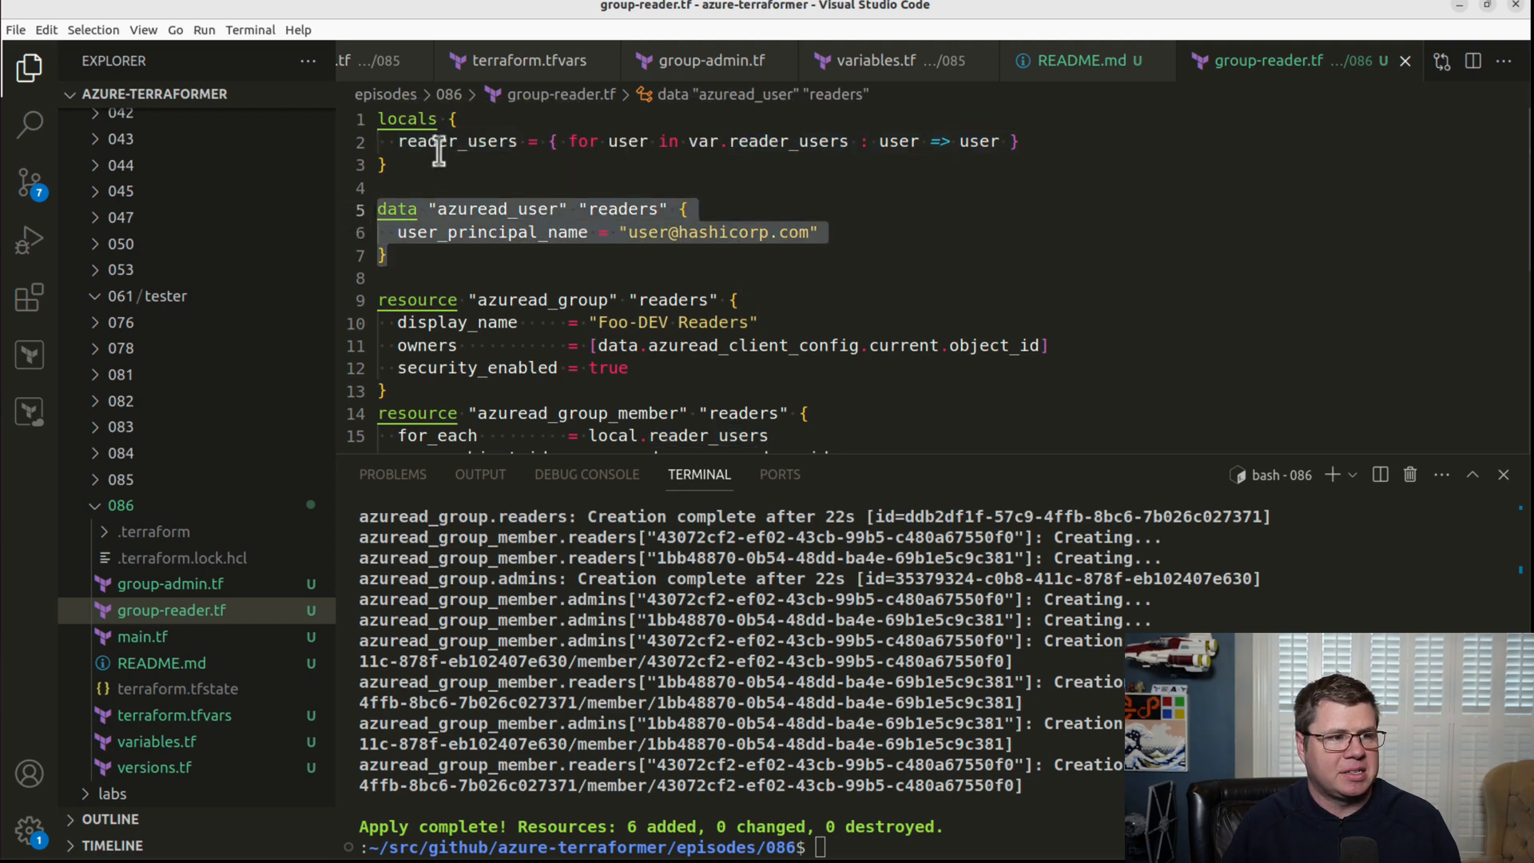
mouse_move(498, 208)
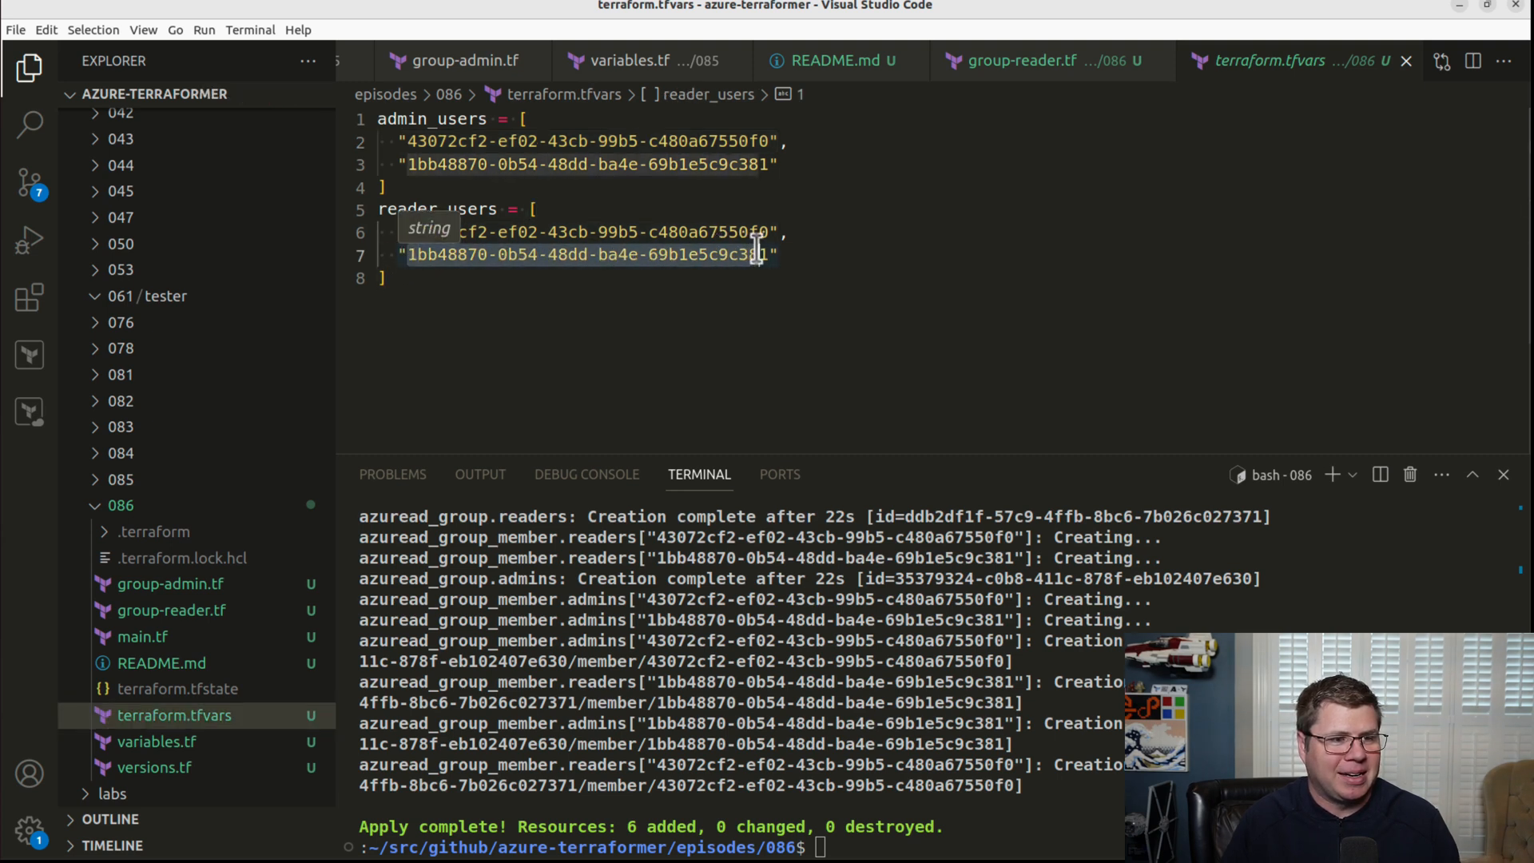
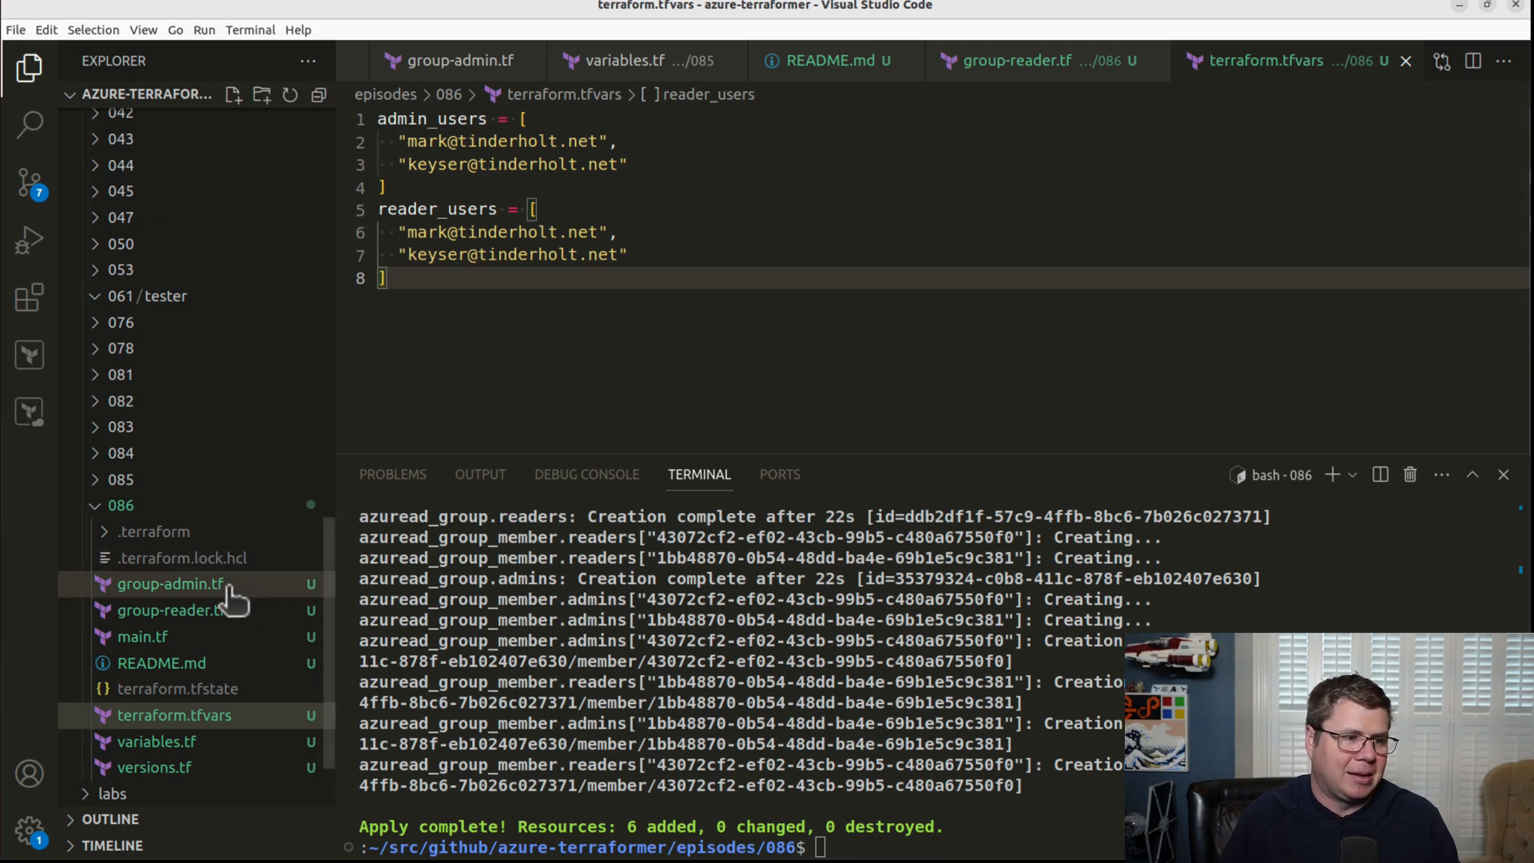
Review the azuread_user data block and its placeholder principal name in group-reader.tf
left_click(171, 584)
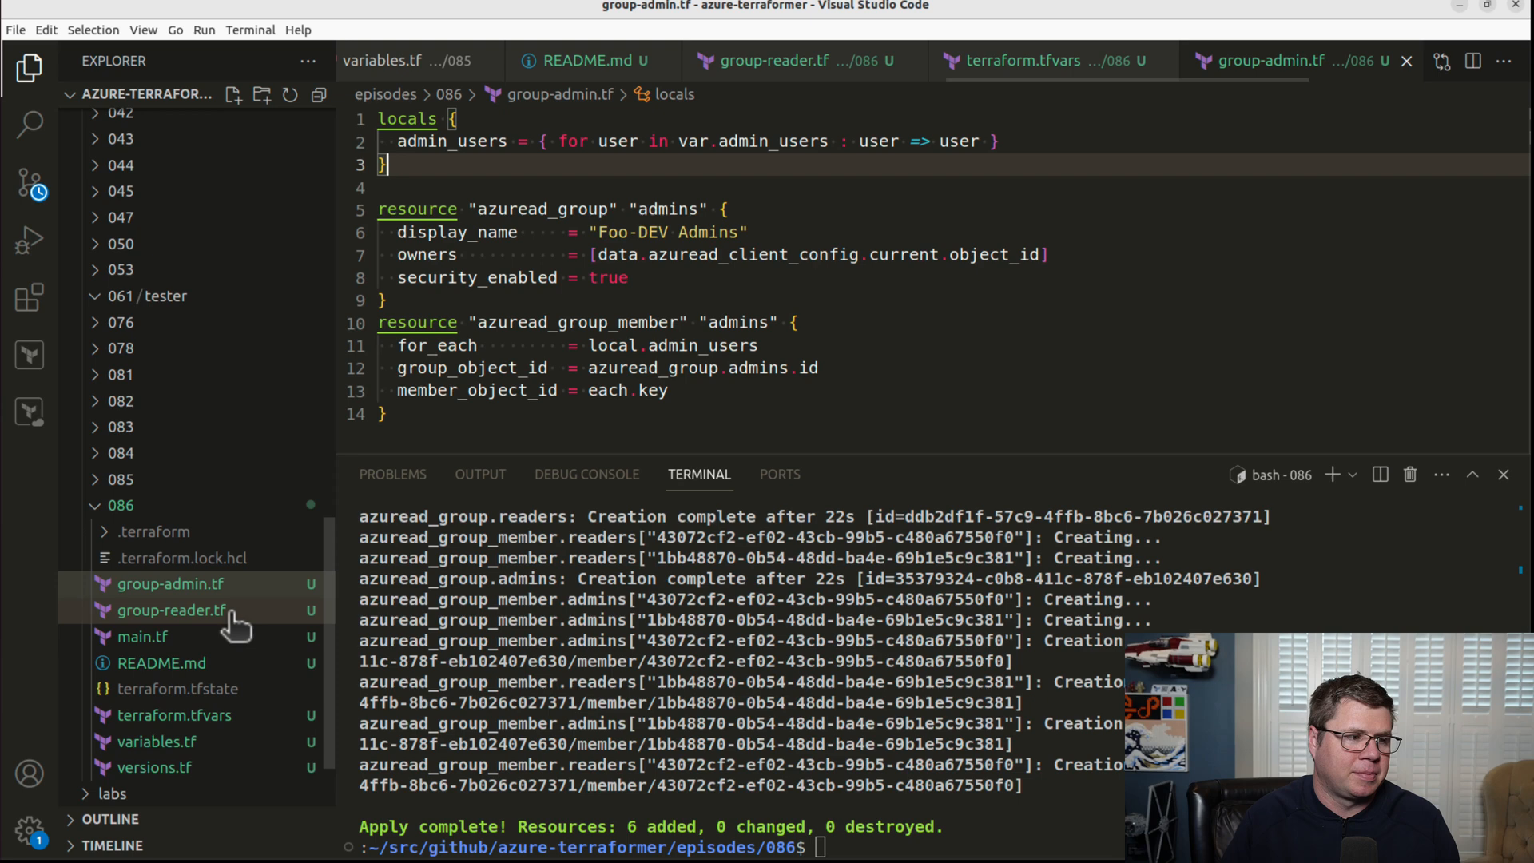
left_click(173, 609)
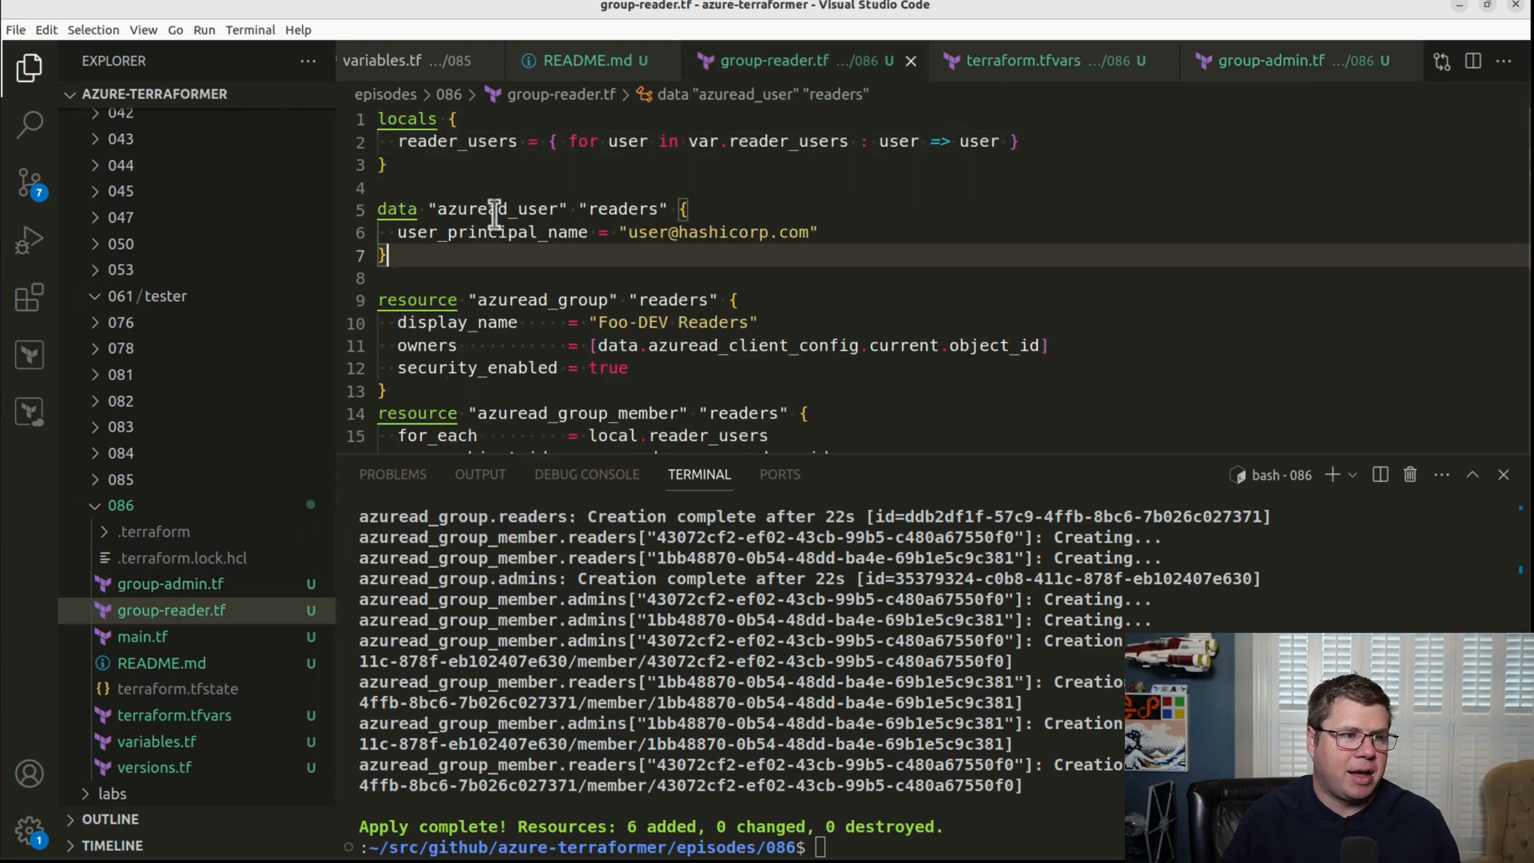
double_click(499, 208)
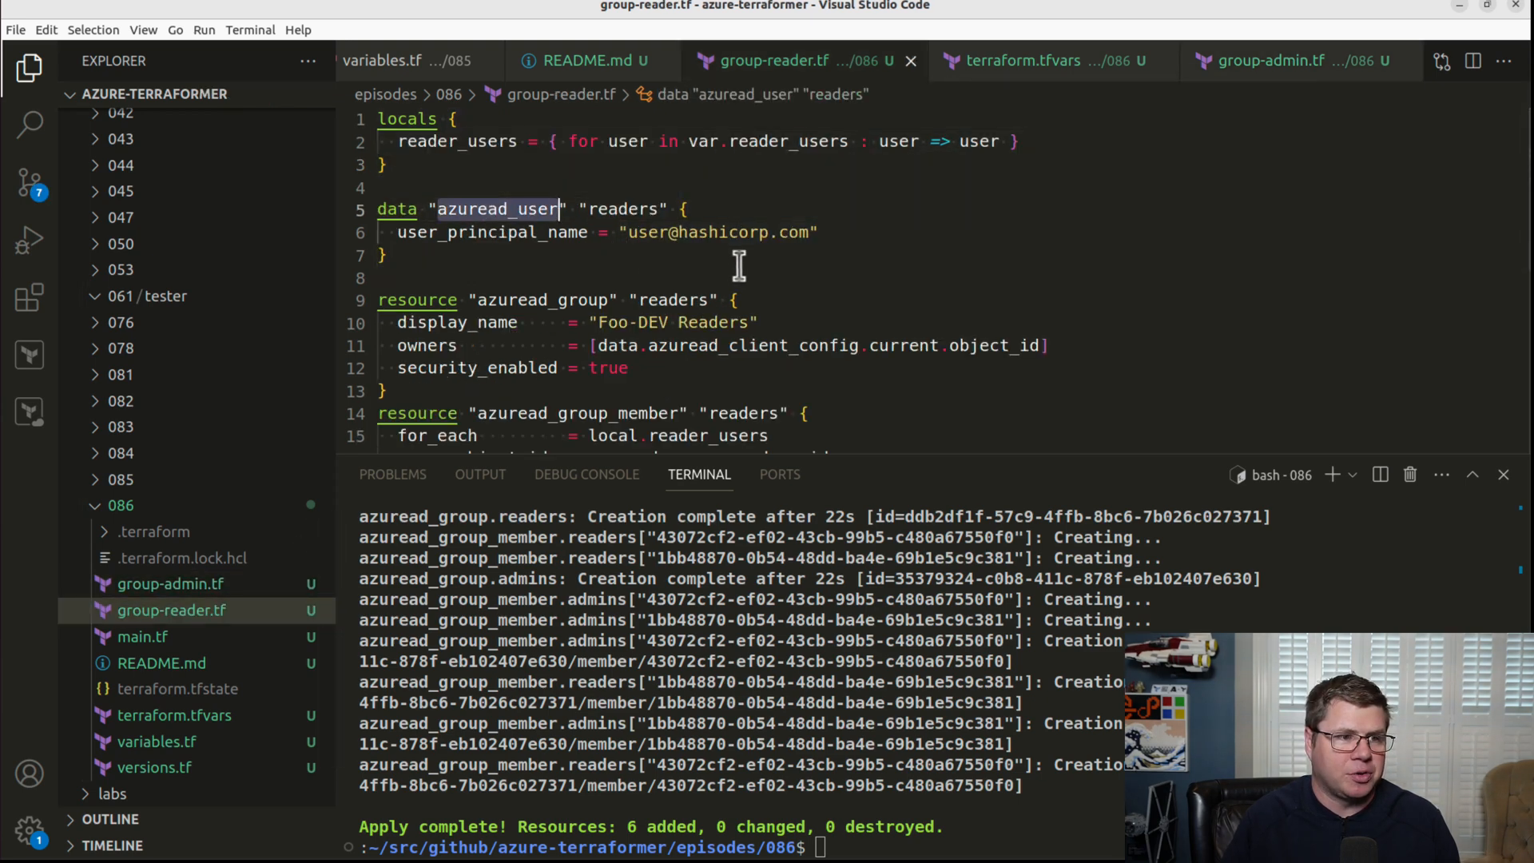
double_click(622, 208)
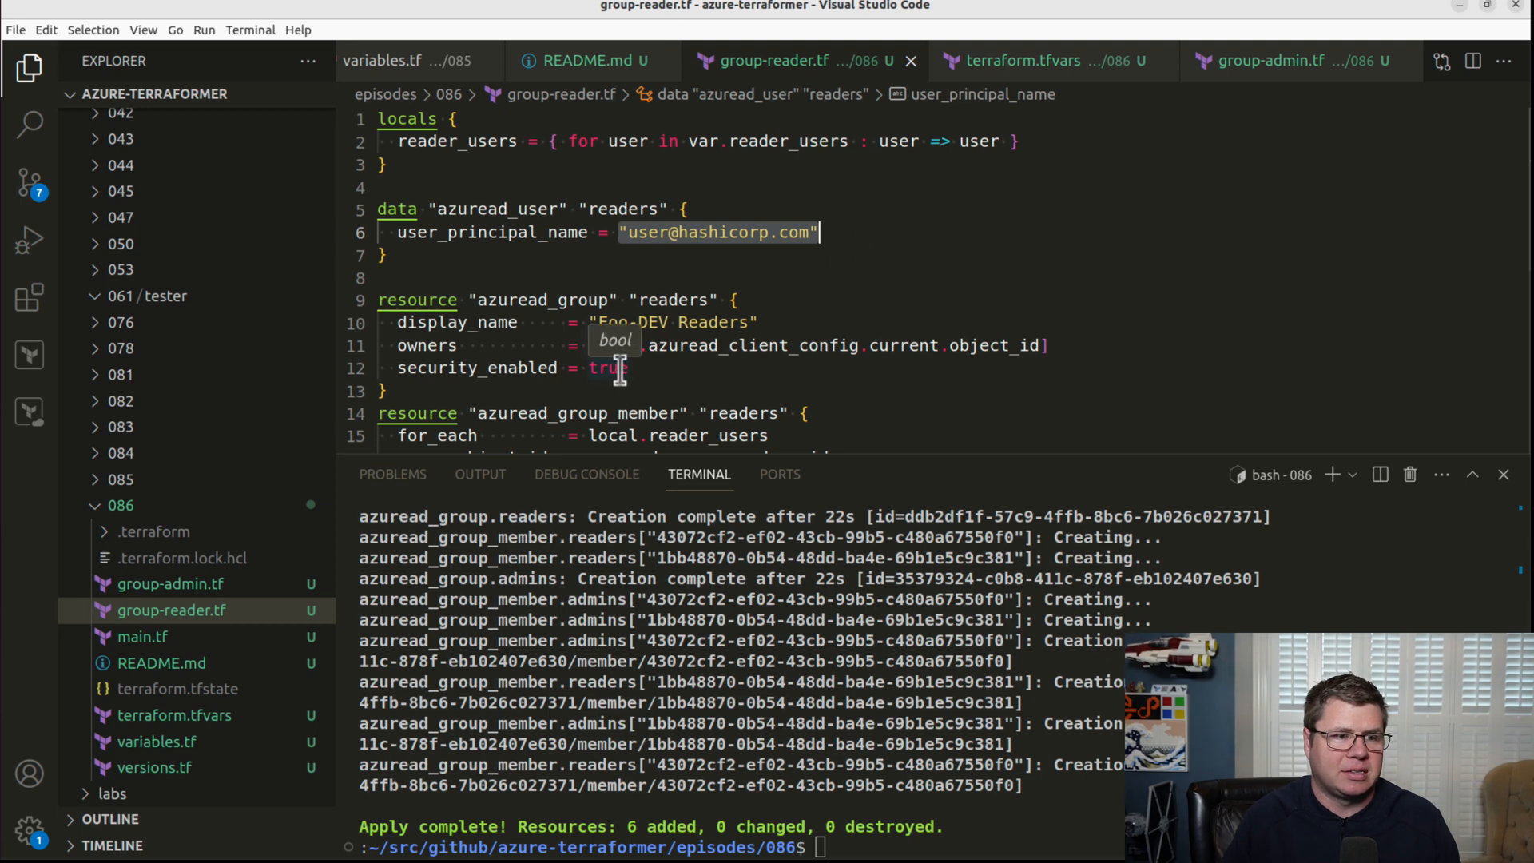
scroll("down", 3)
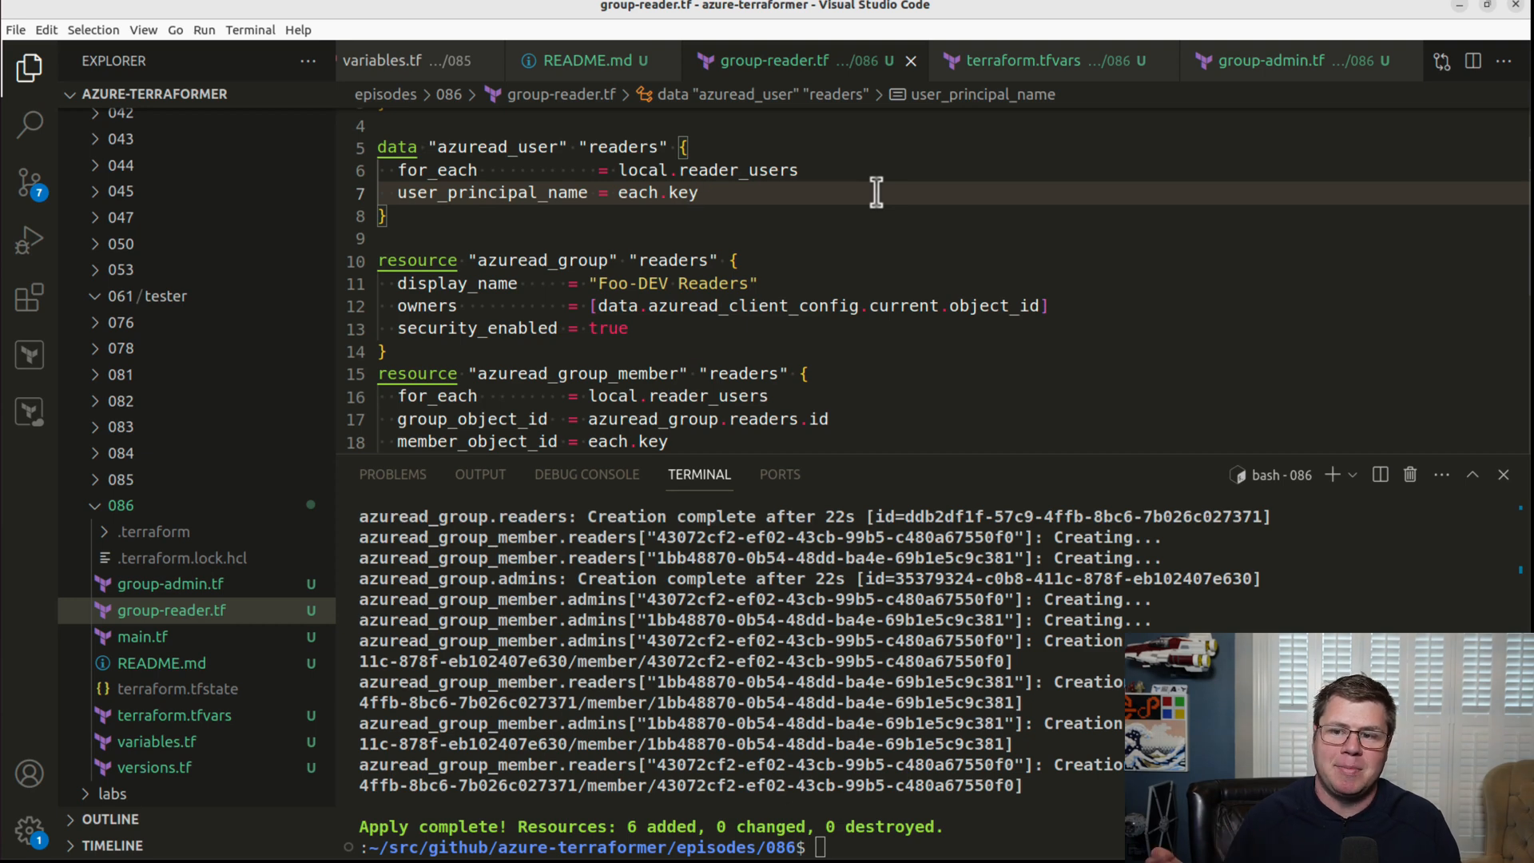
left_click(697, 255)
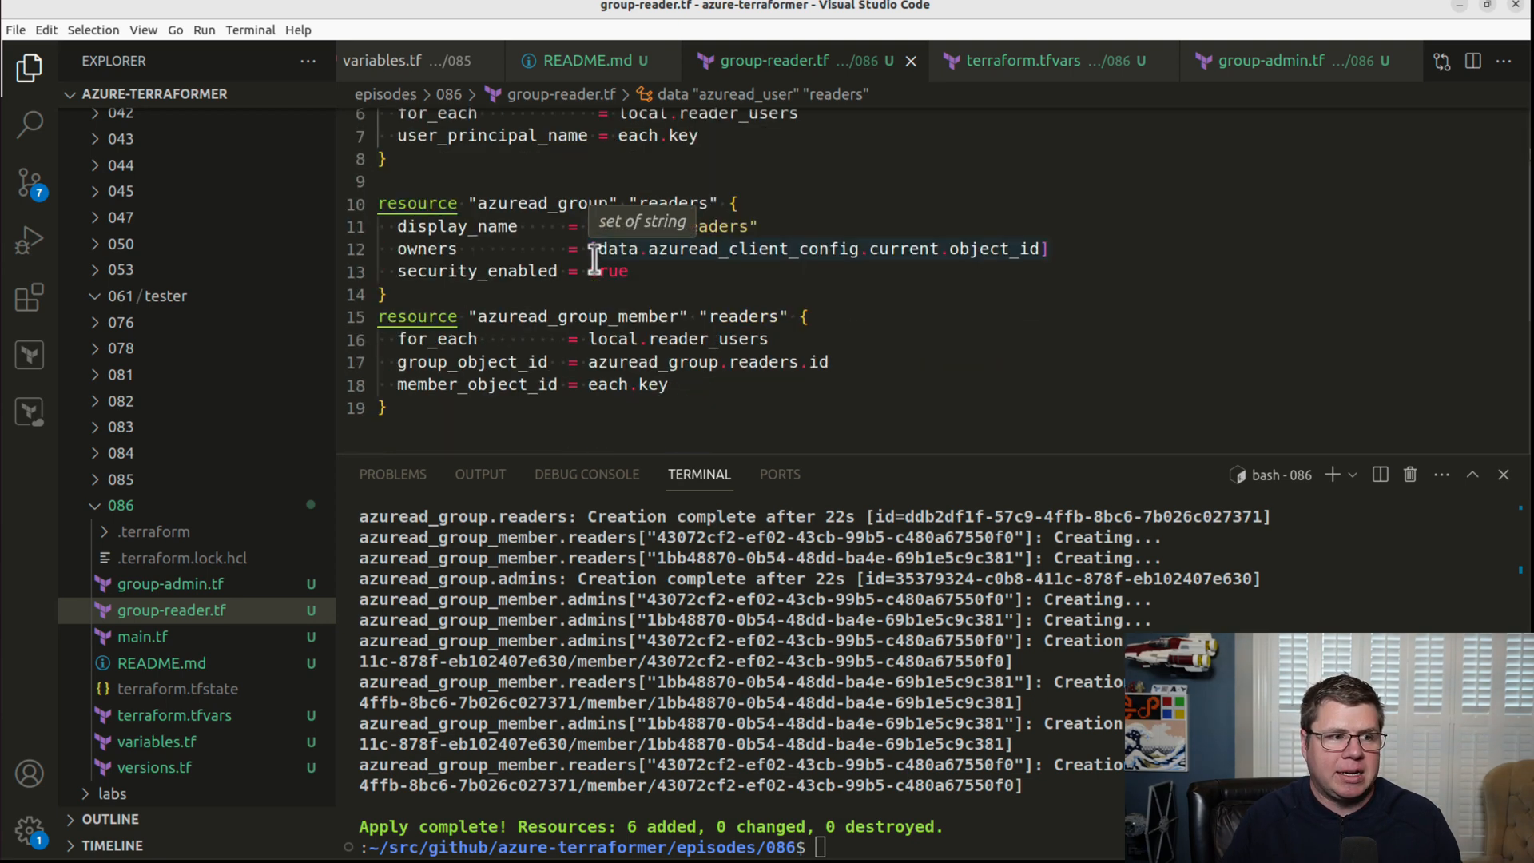
scroll("up", 3)
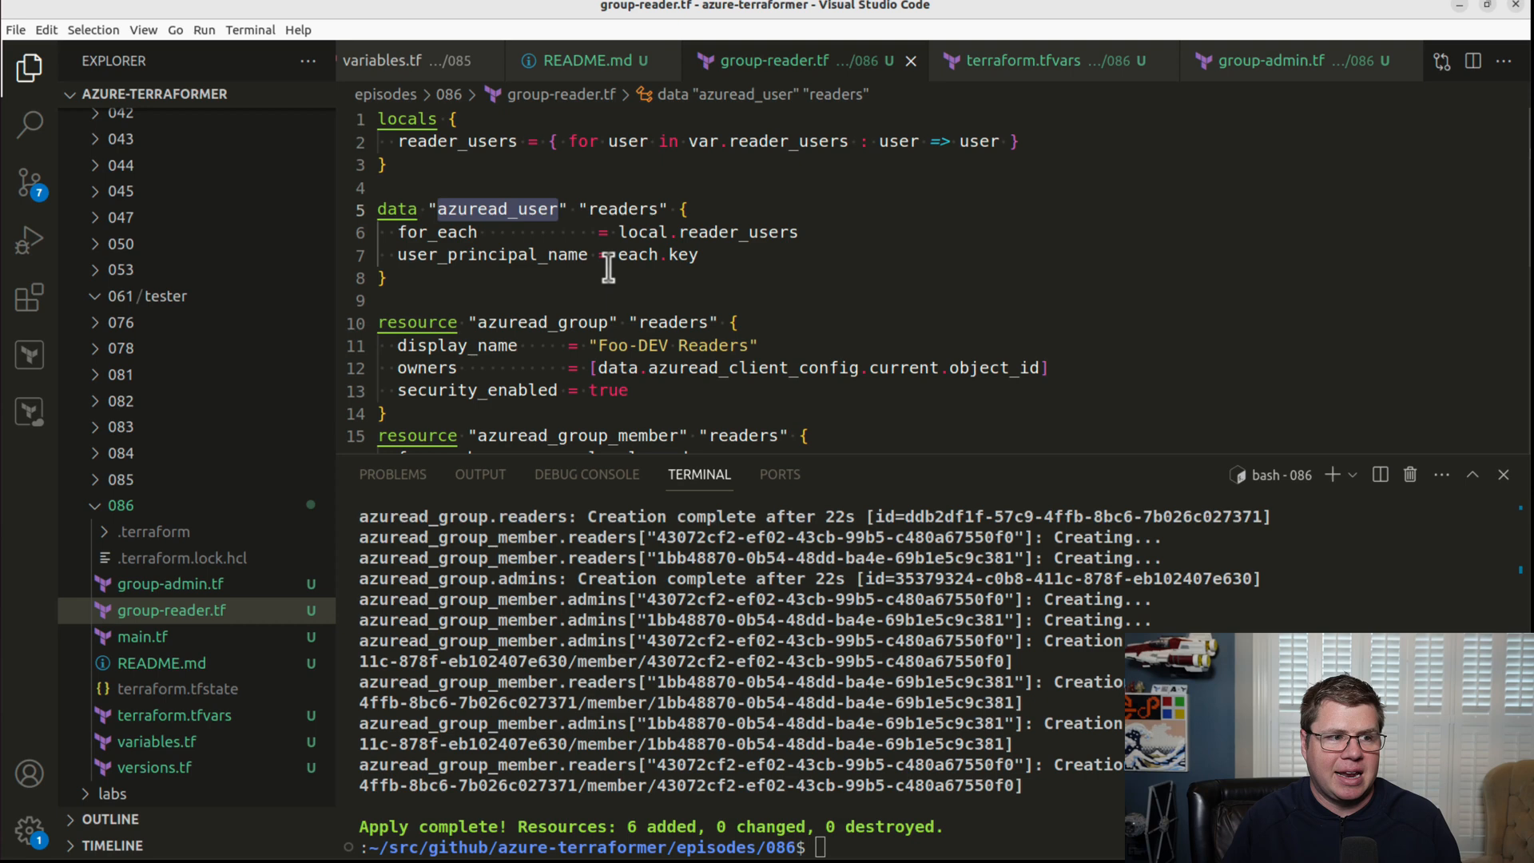
scroll("down", 3)
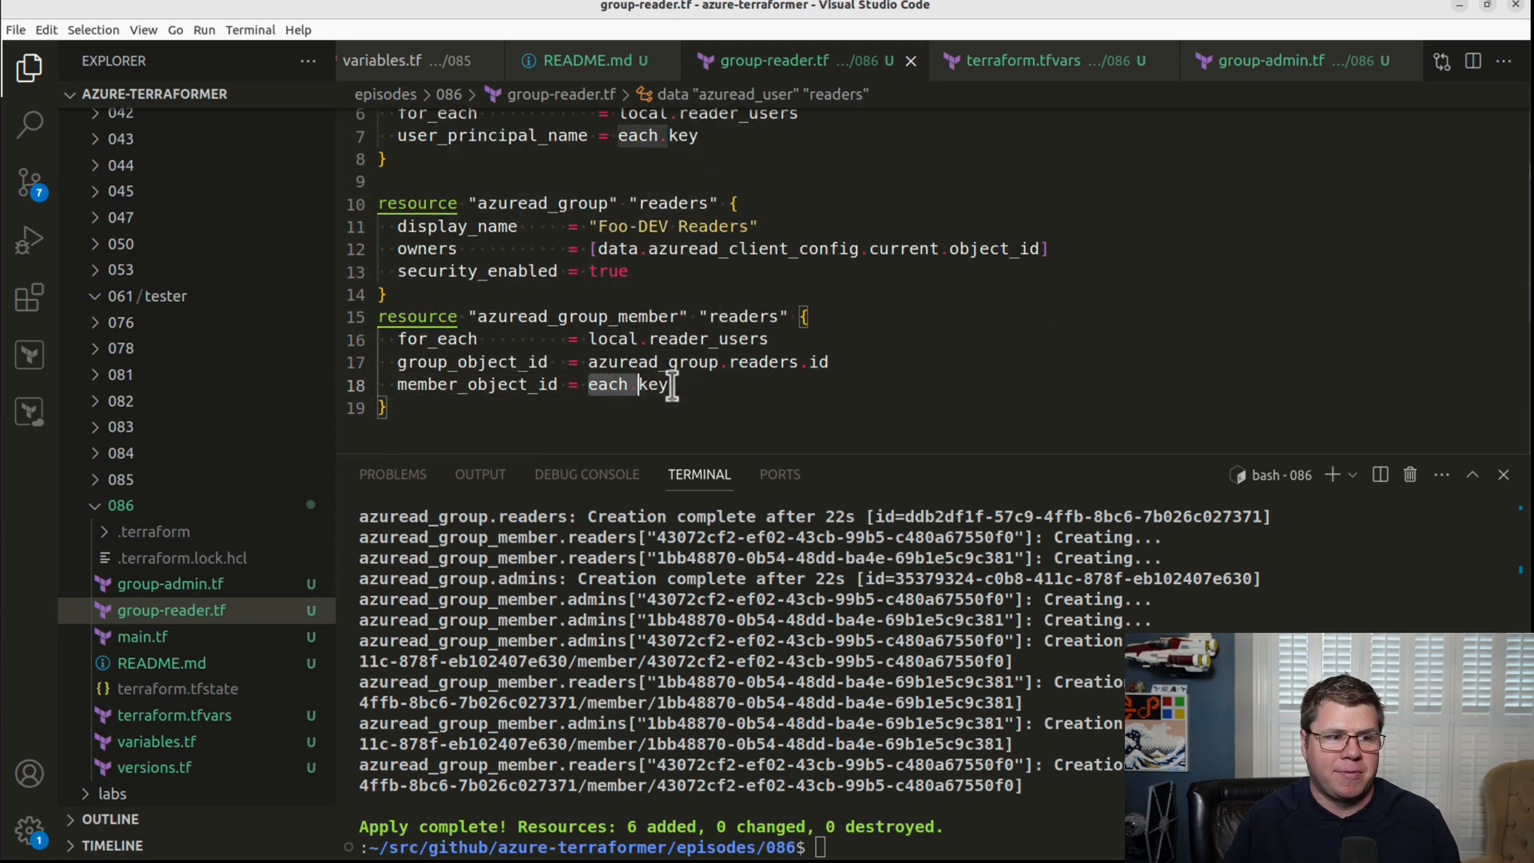
Set member_object_id to data.azuread_user.reader[each.key].object_id
left_click(587, 339)
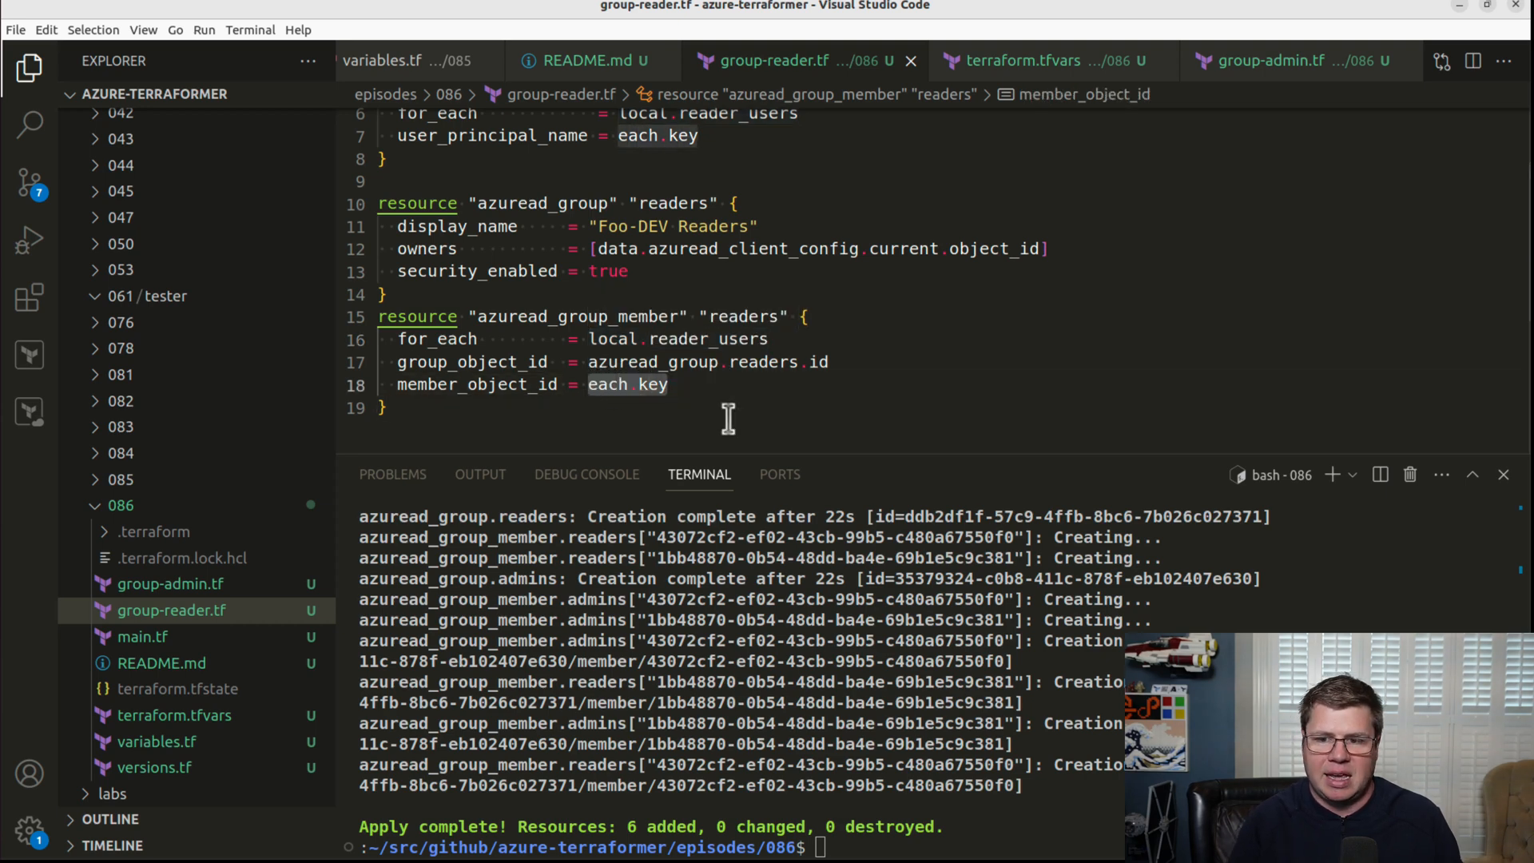
type("azuread_user.r")
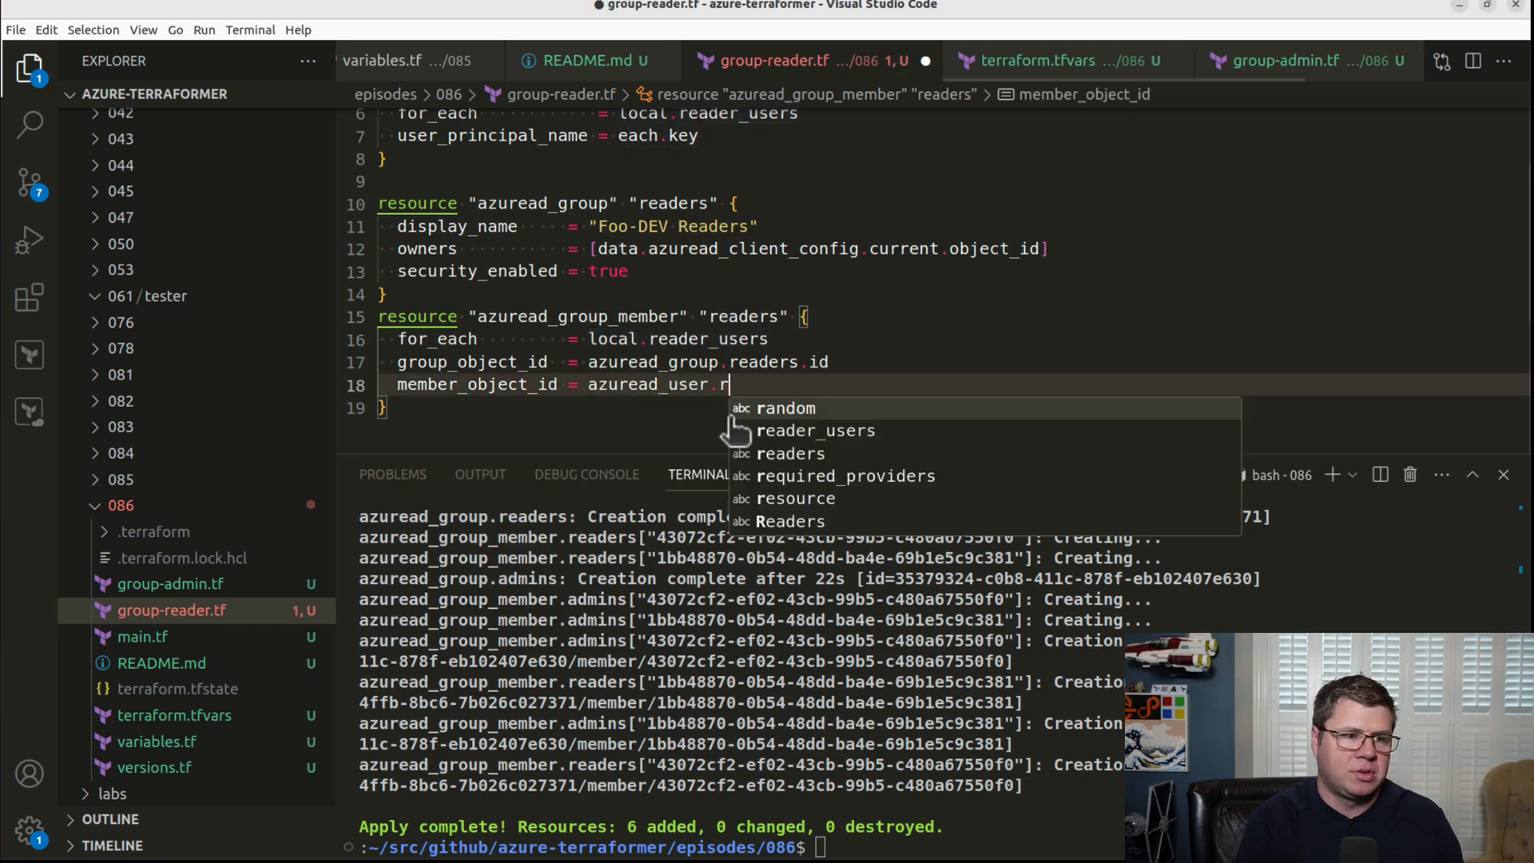
type("eader")
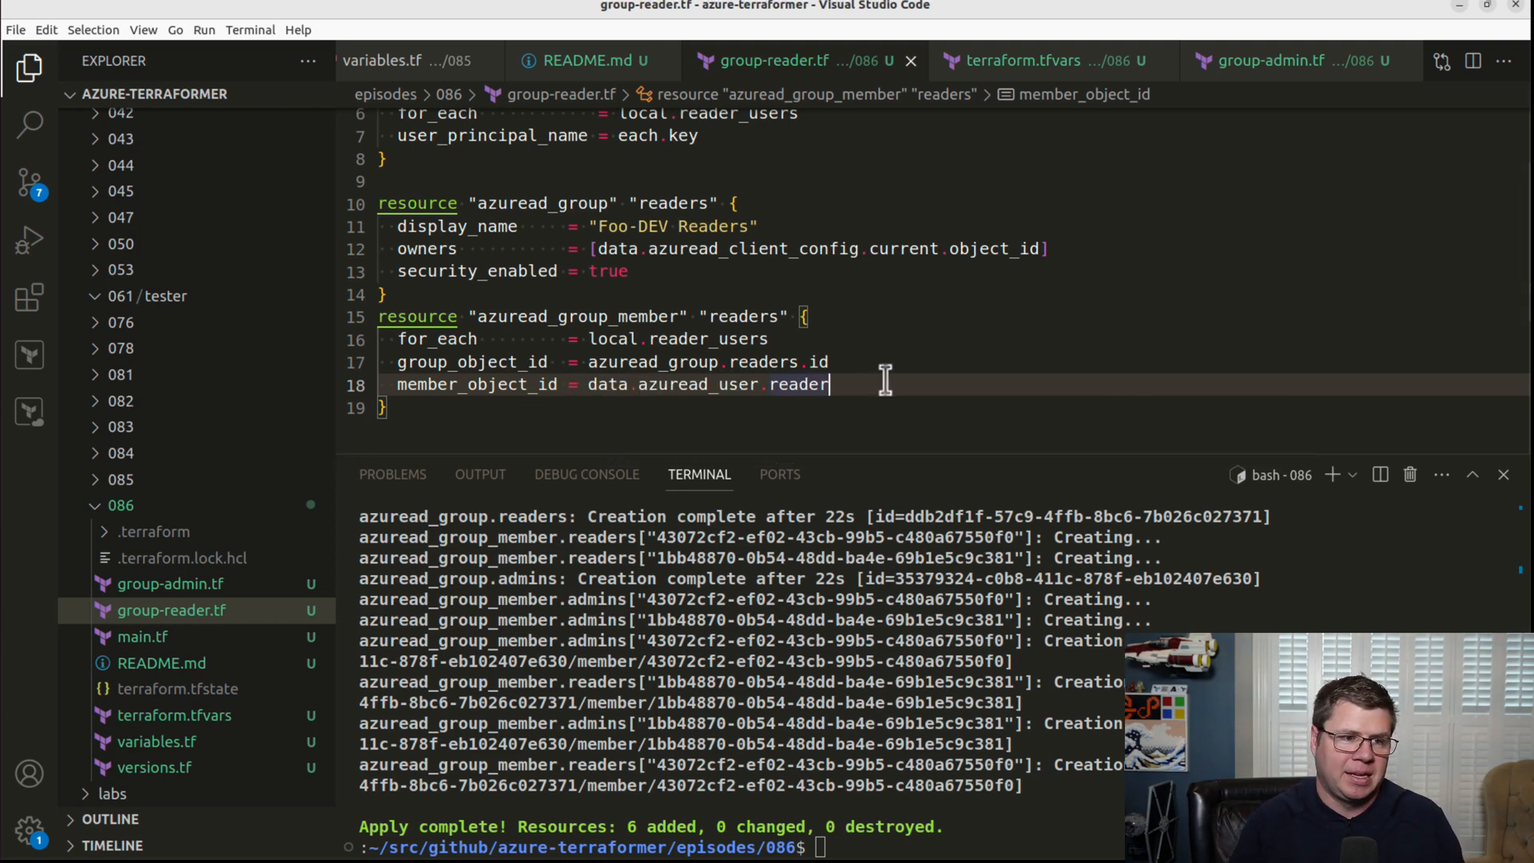
type("[]")
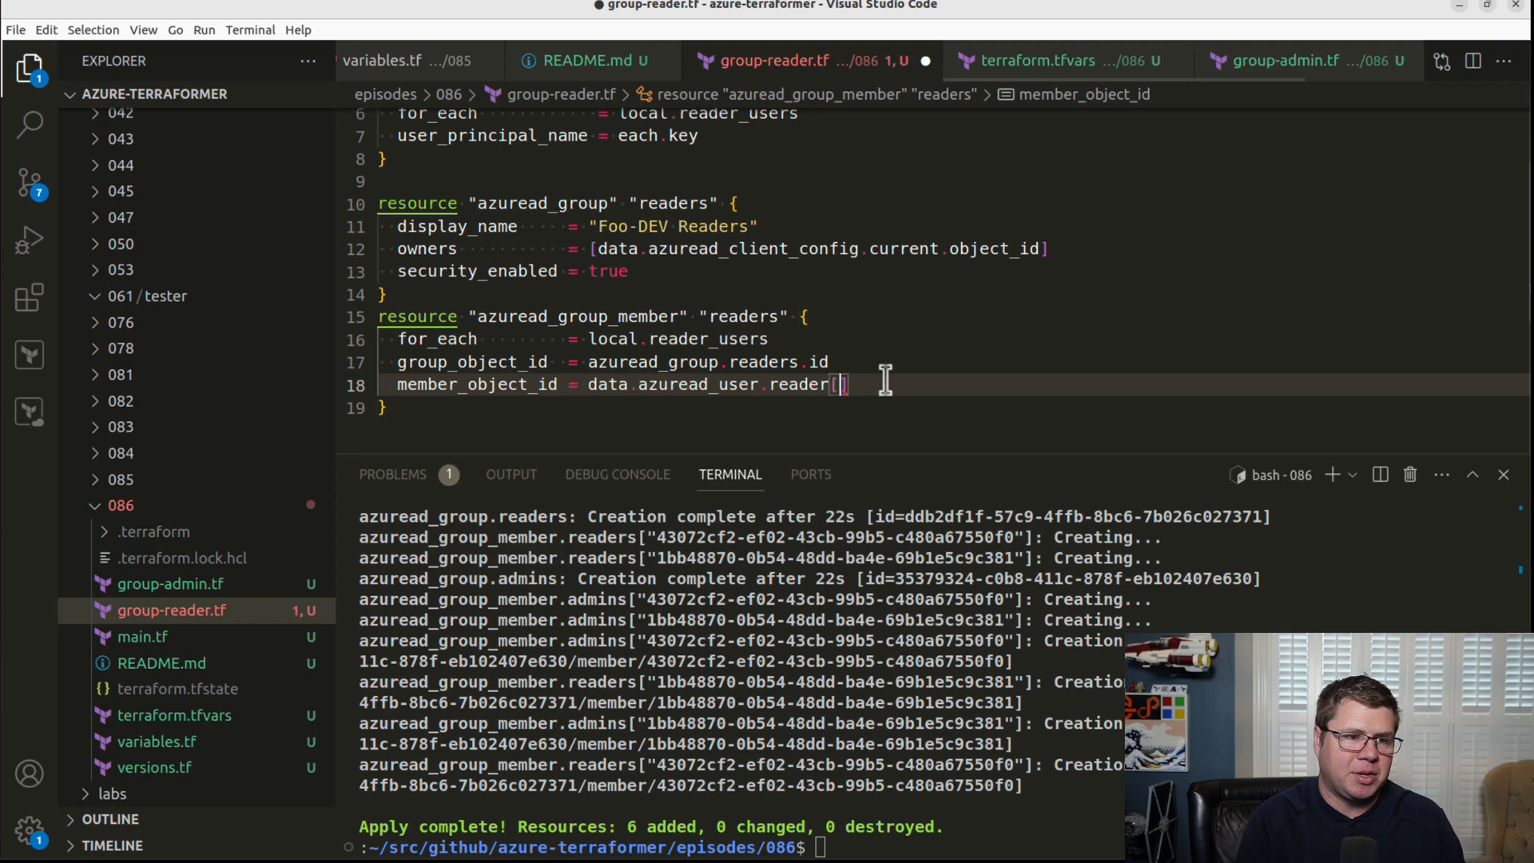
type("each.key")
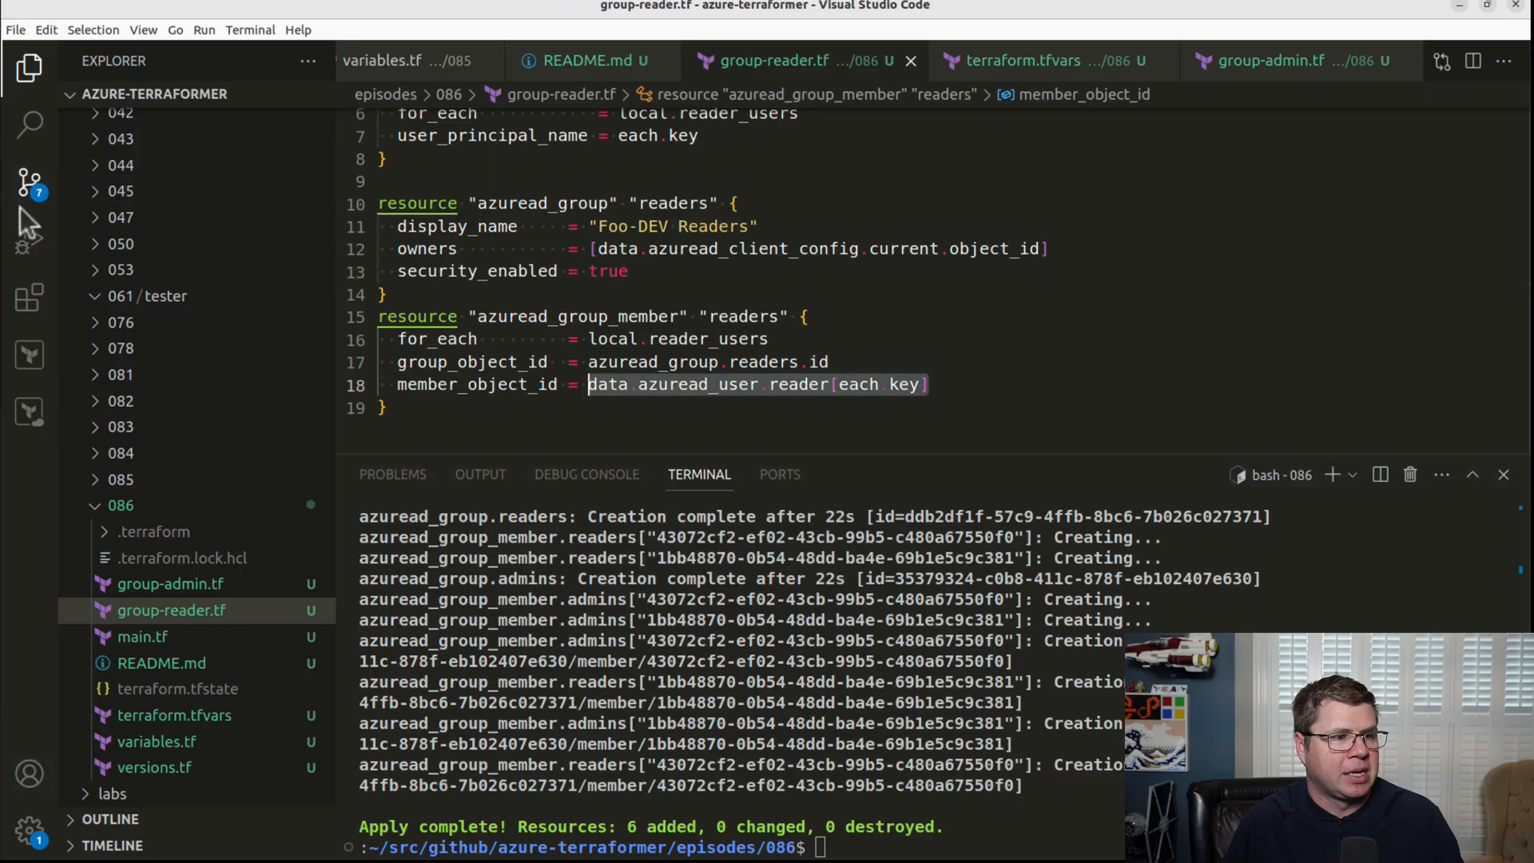
left_click(964, 384)
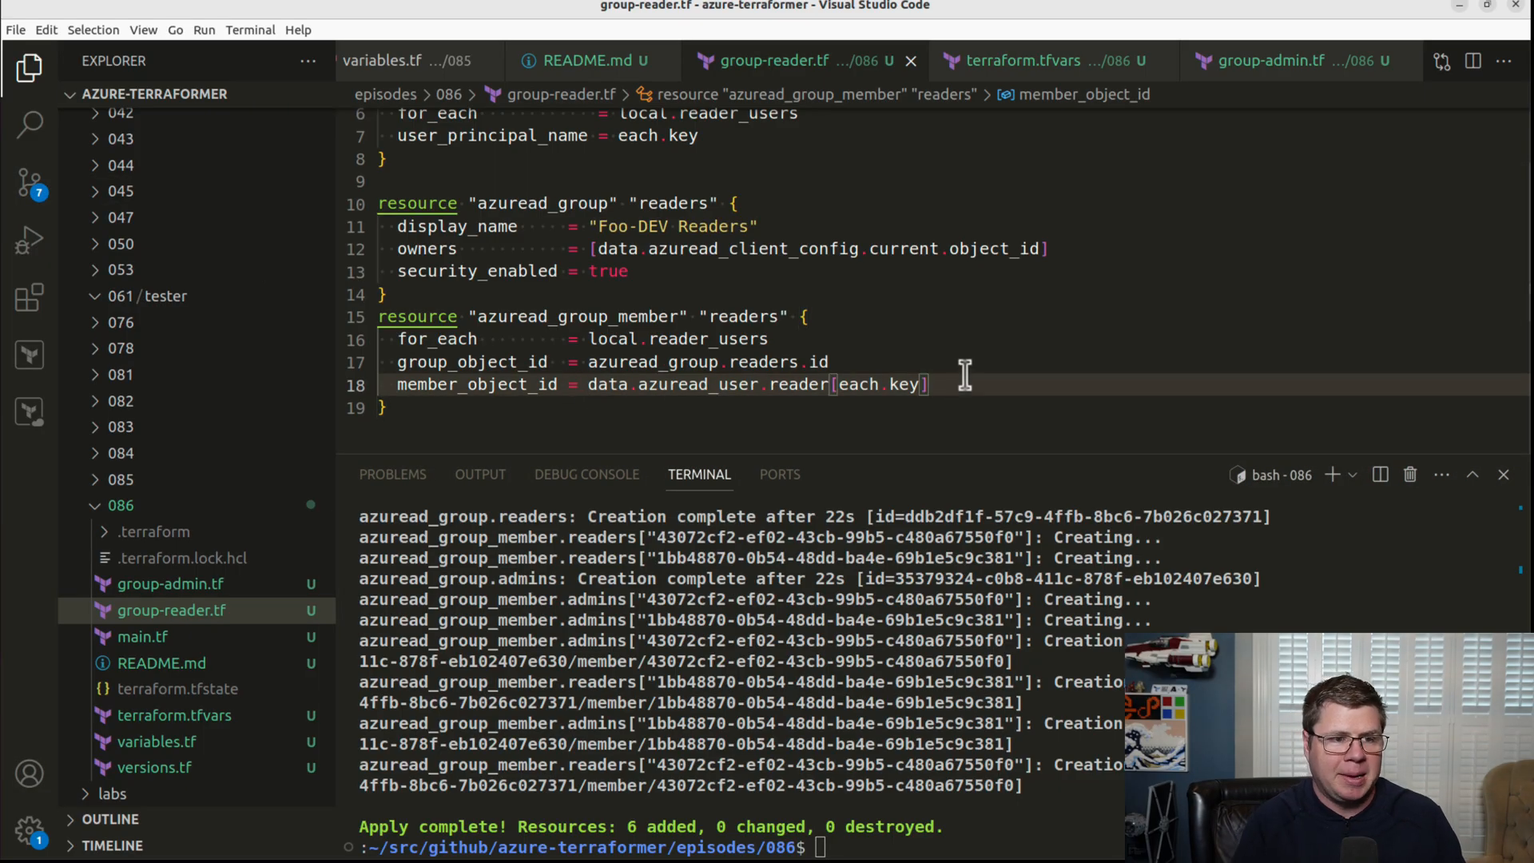
type(".object_id]")
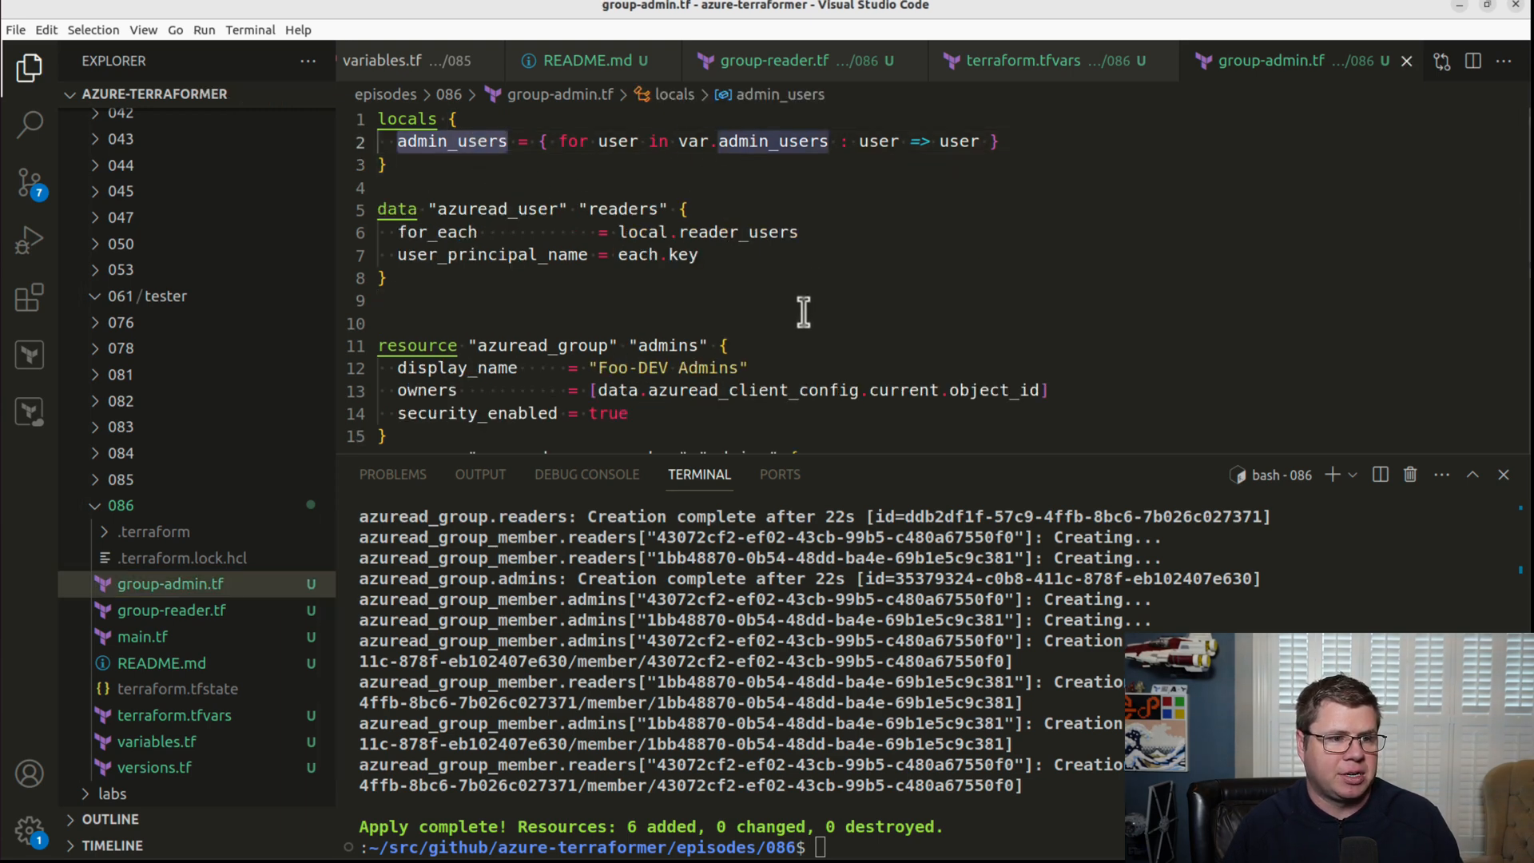
Point admin member_object_id at data.azuread_user.admins[each.key].object_id and run terraform apply
left_click(617, 208)
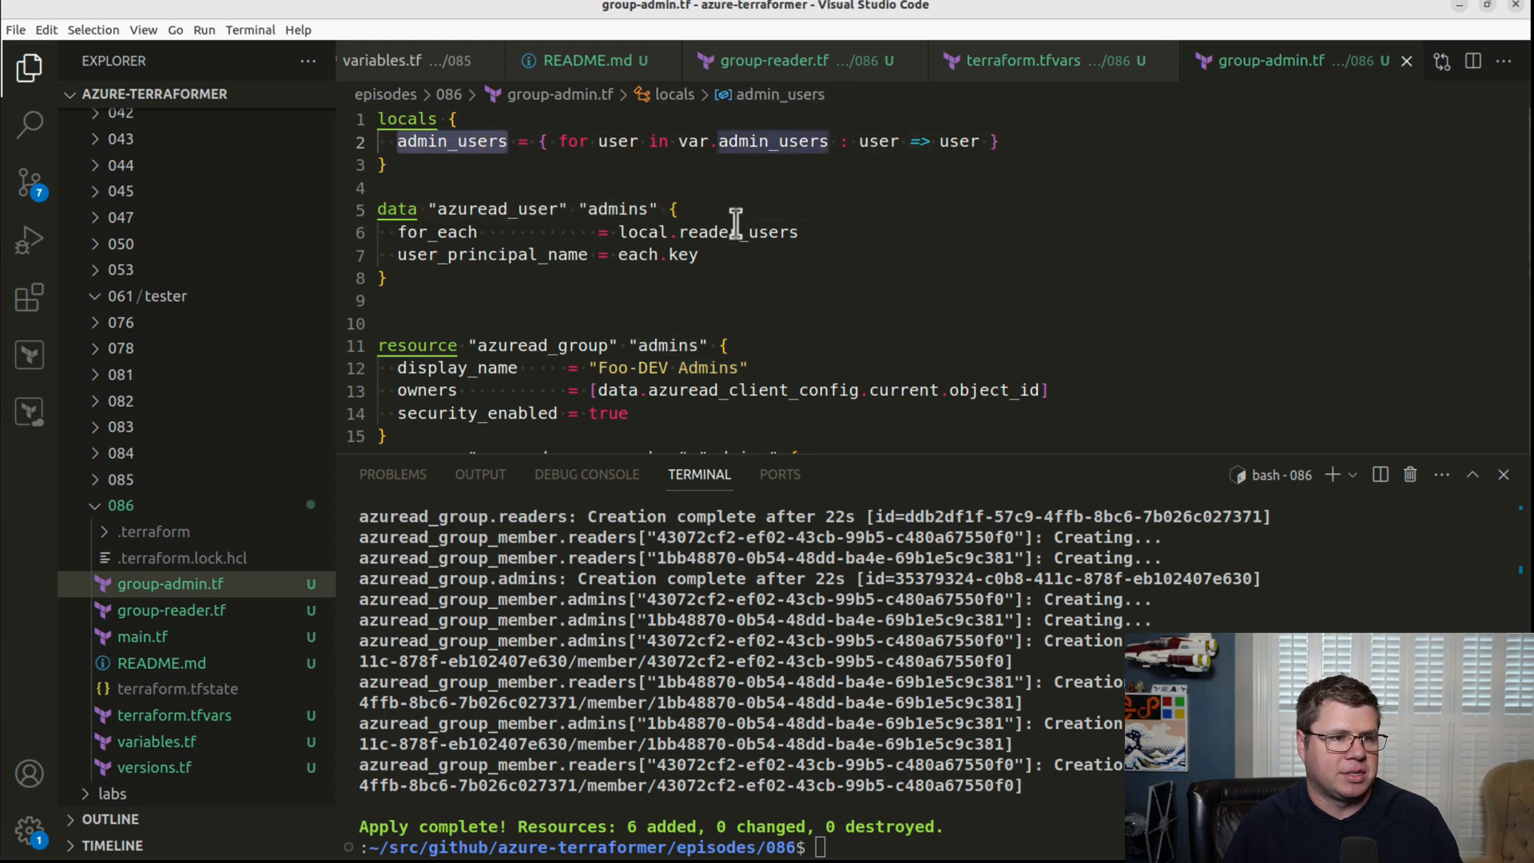
scroll("down", 3)
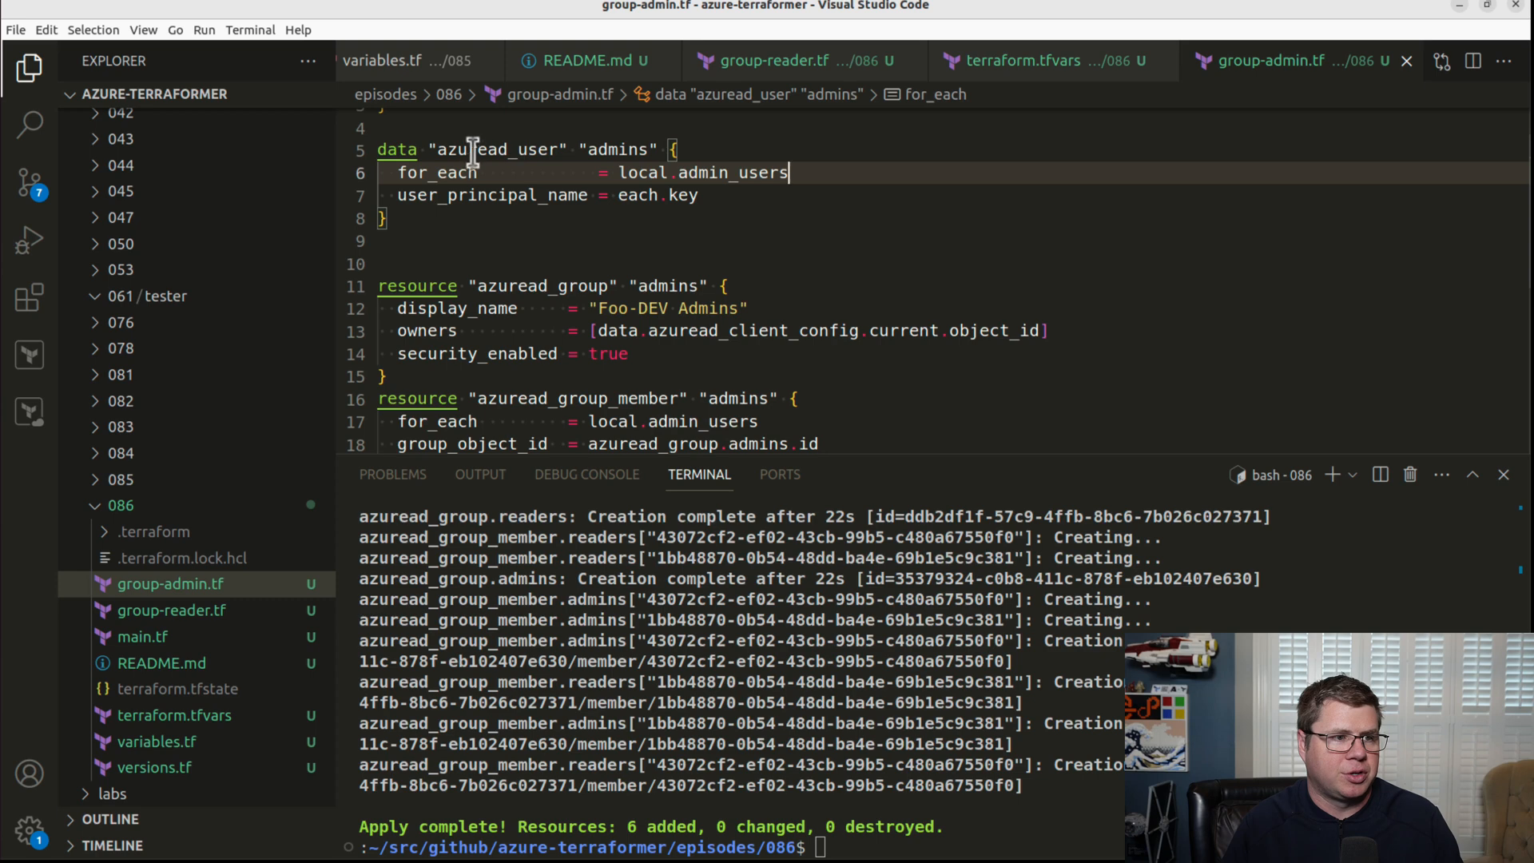
type("member_object_id = each.key")
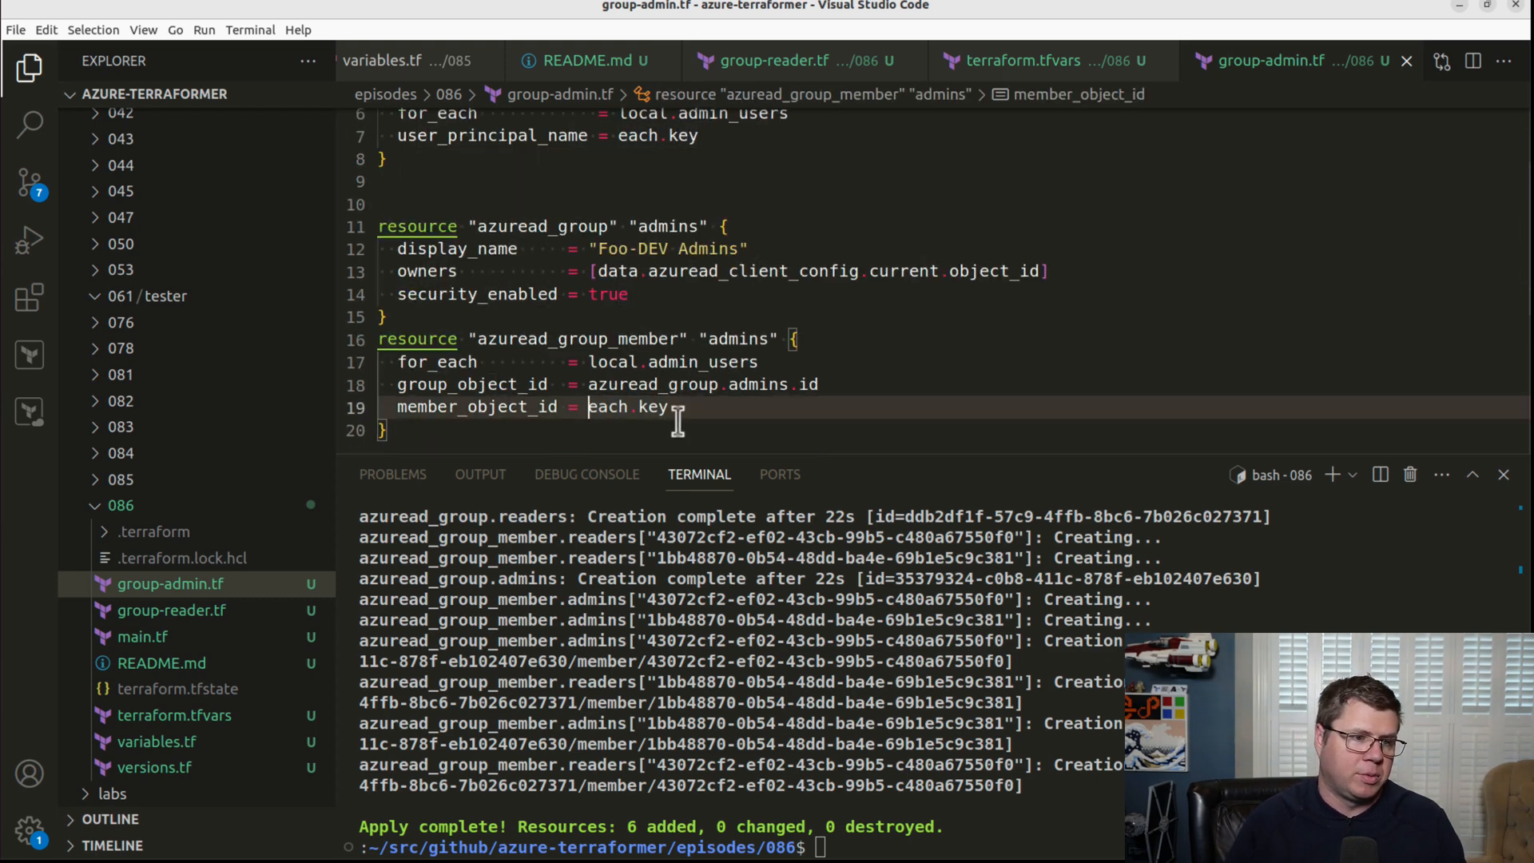
type("data.azuread_user.admins")
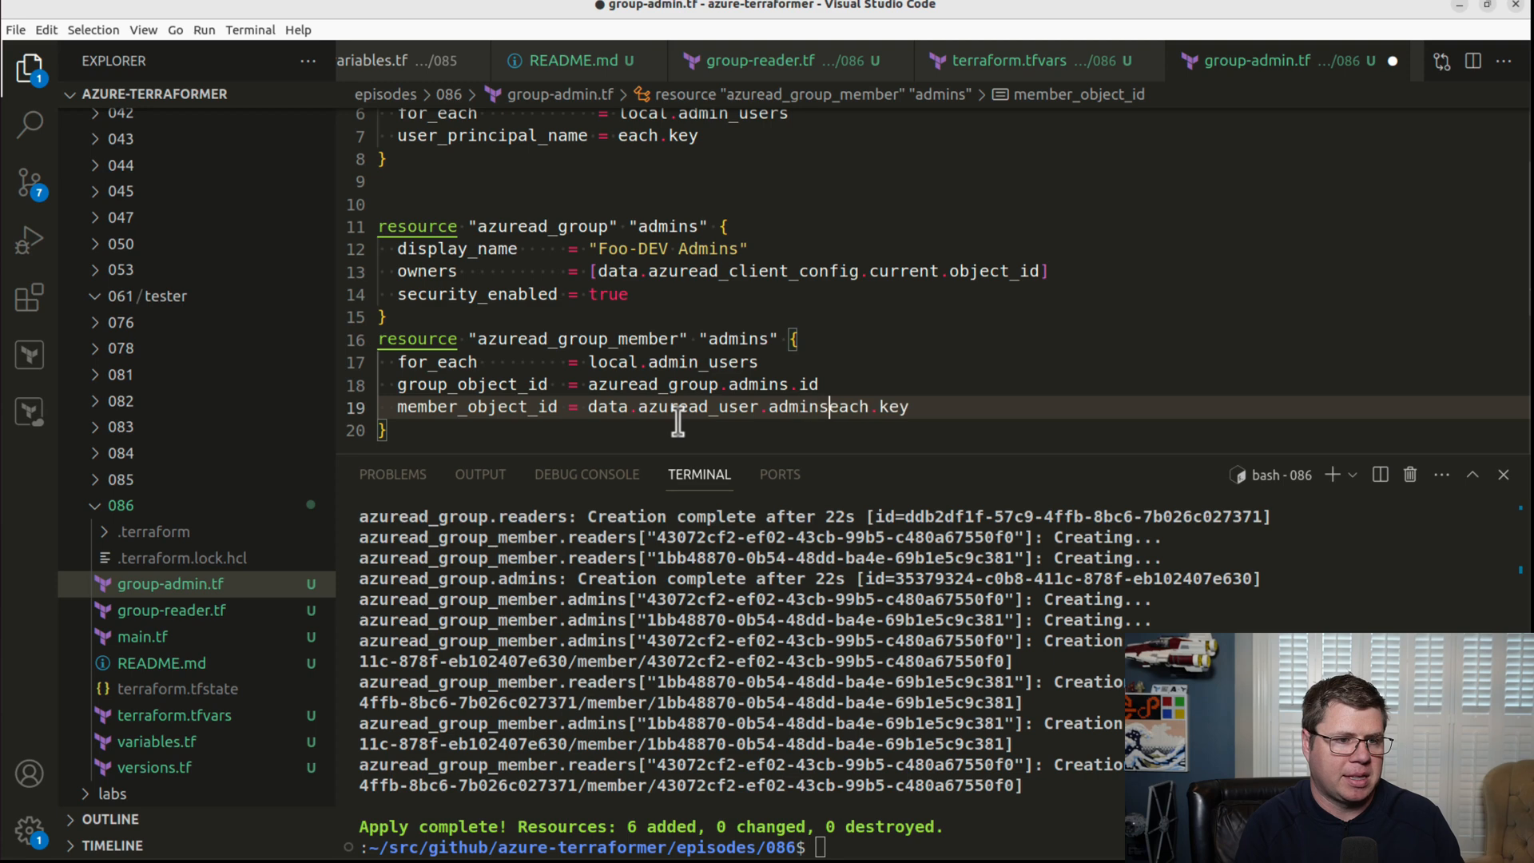
type("[each.key].object_id")
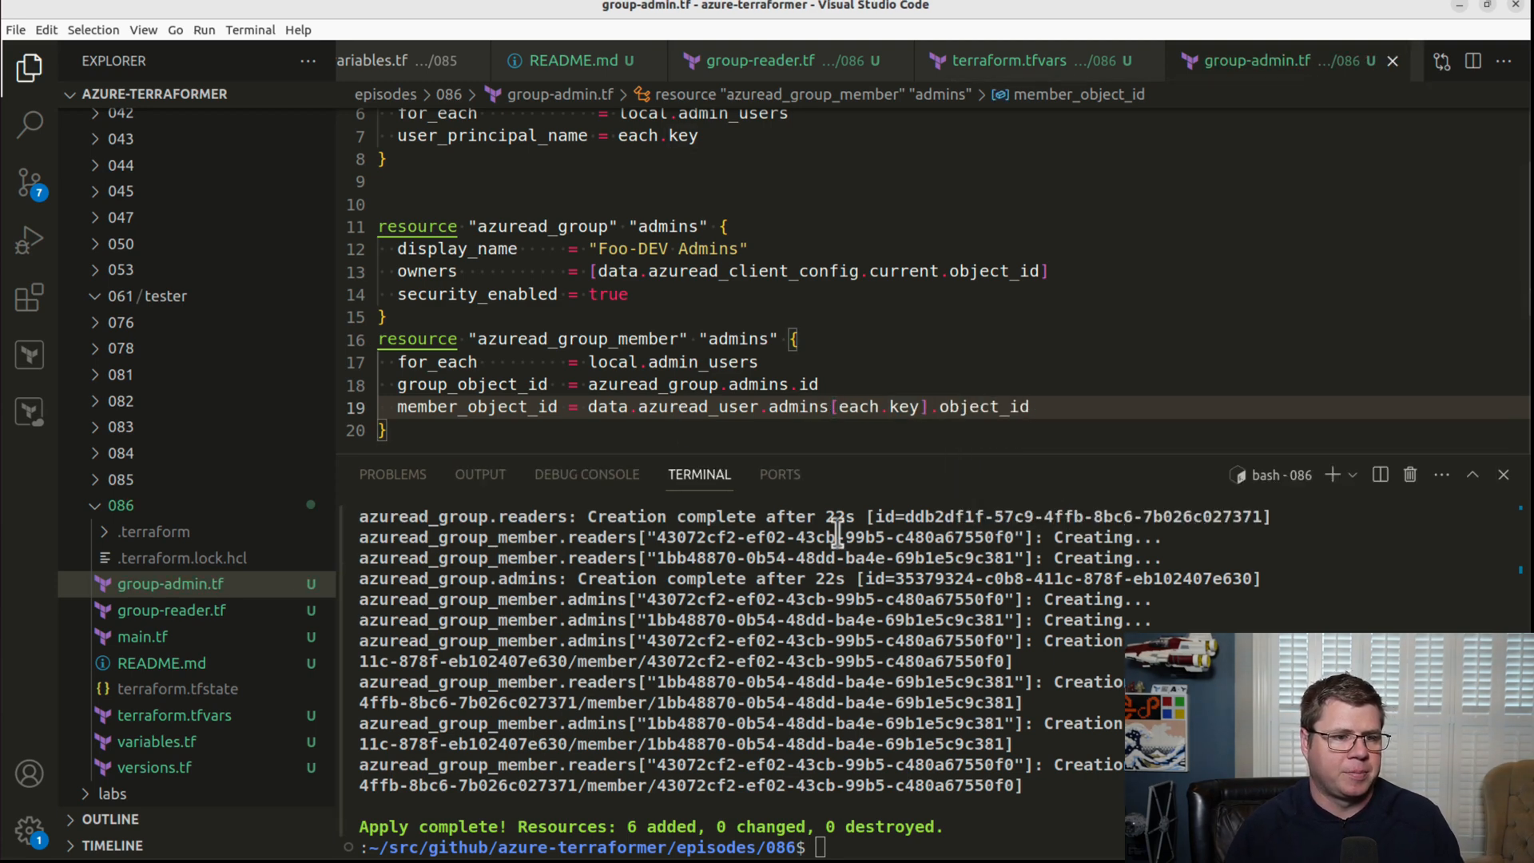
type("terraform apply")
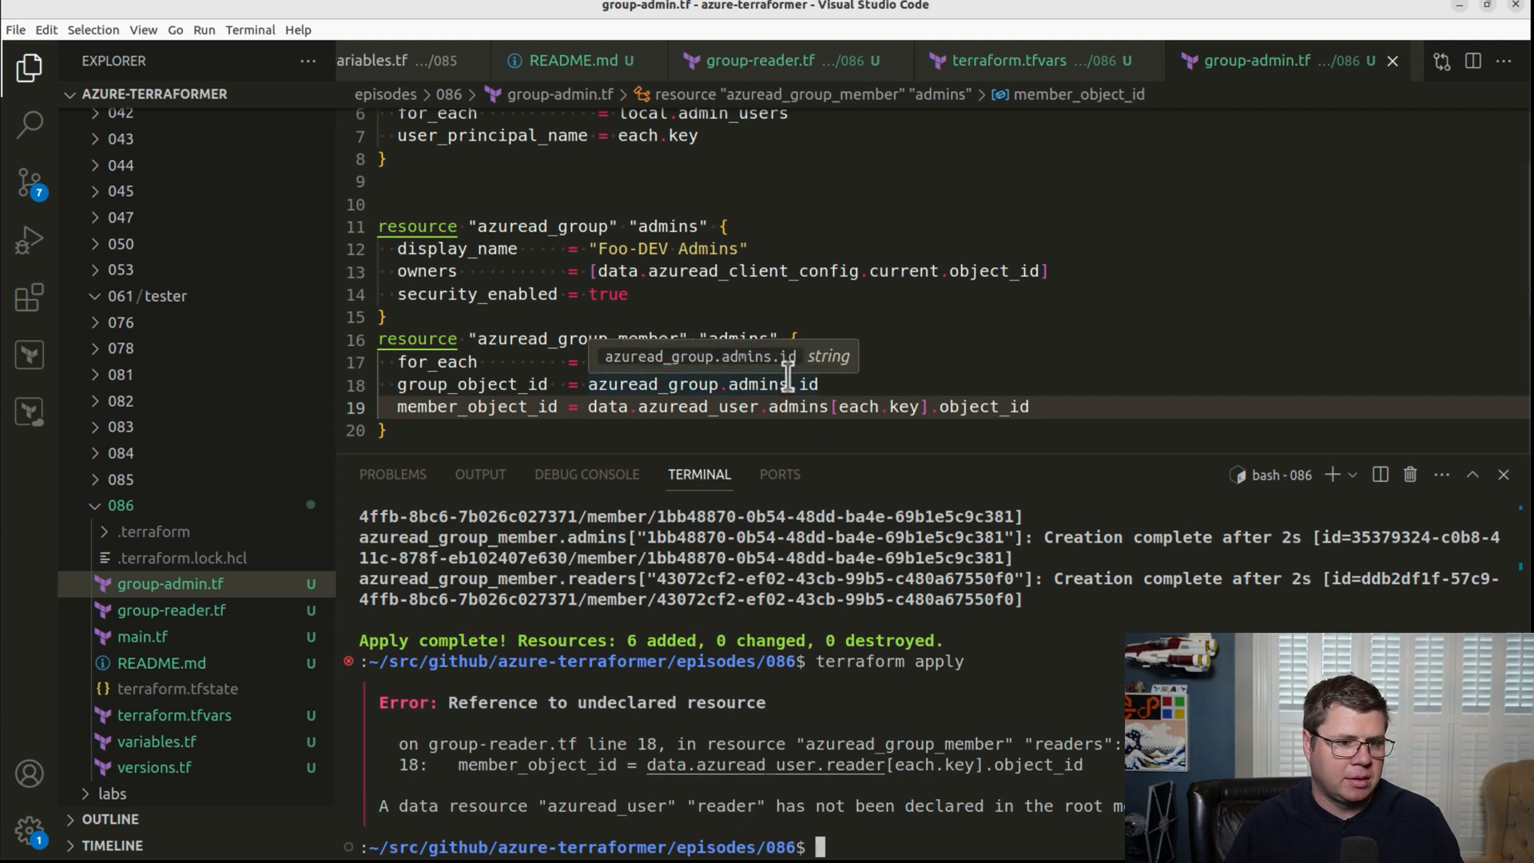
Review the plan replacing 4 memberships with email-keyed ones and confirm with yes
left_click(774, 61)
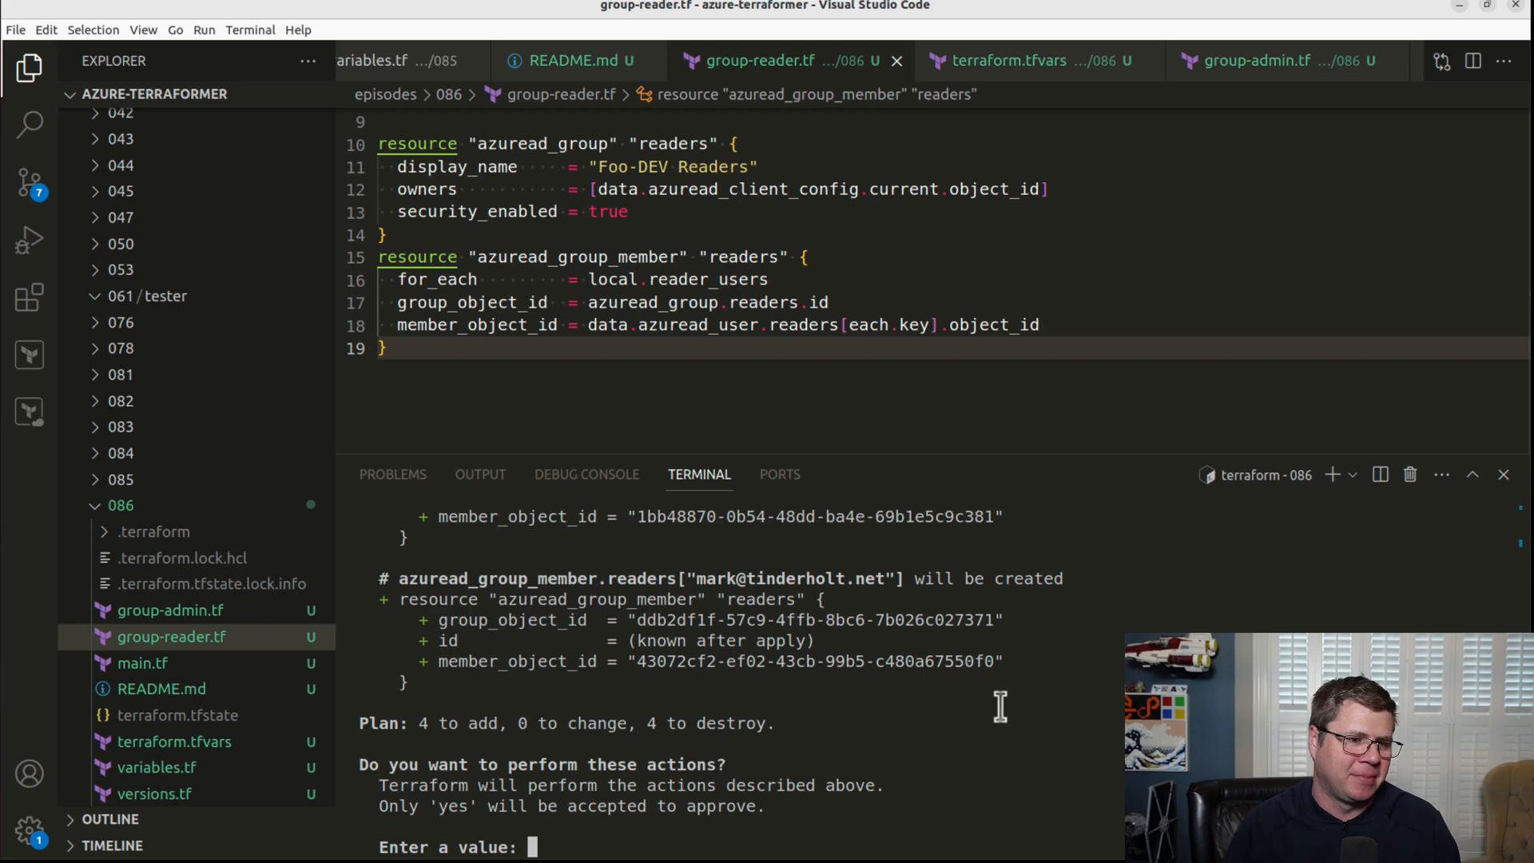
mouse_move(566, 644)
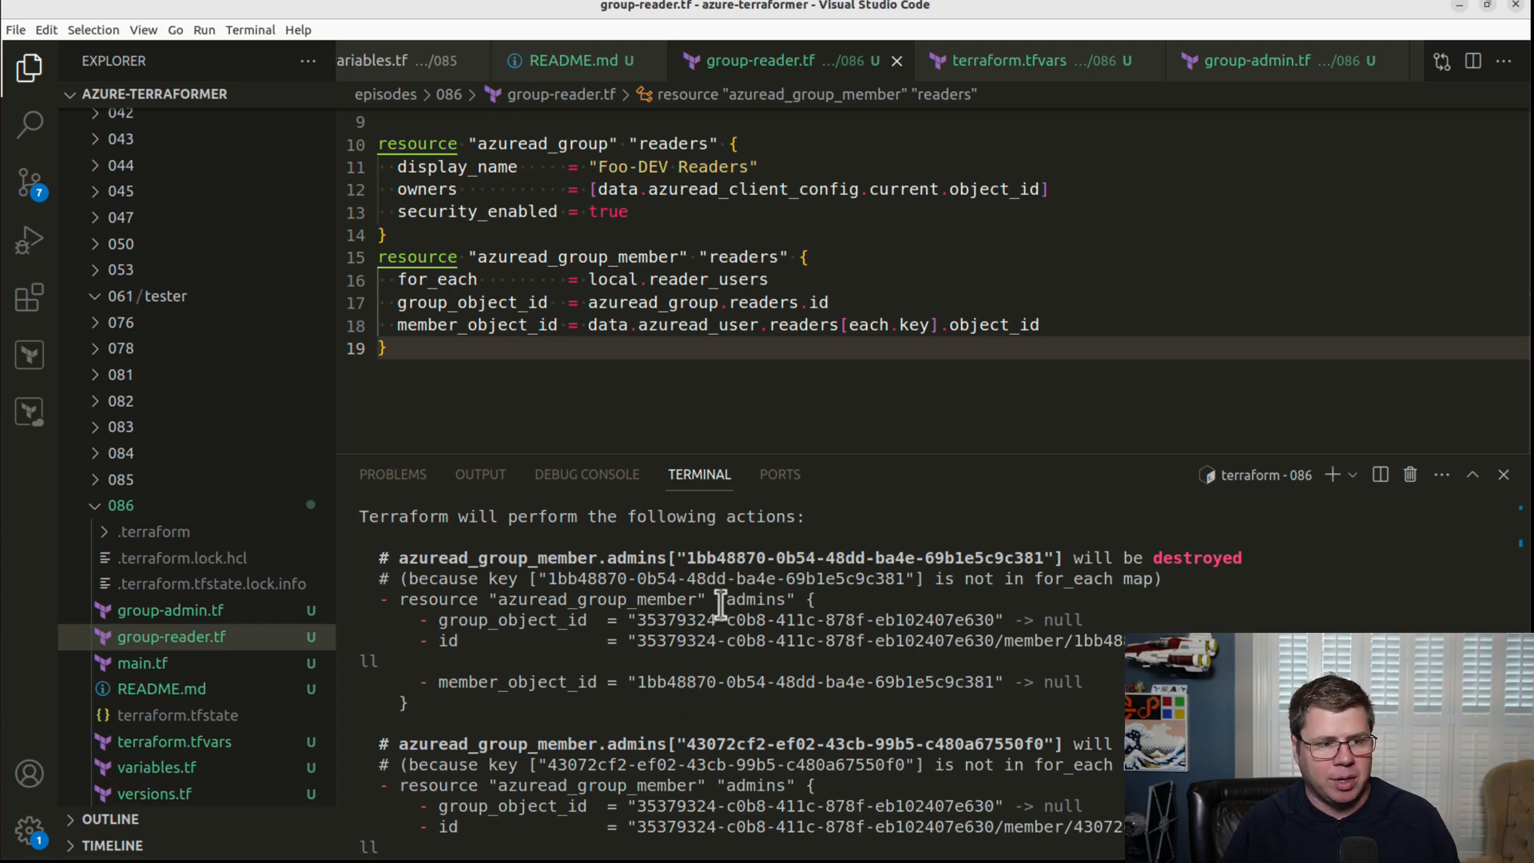
double_click(727, 558)
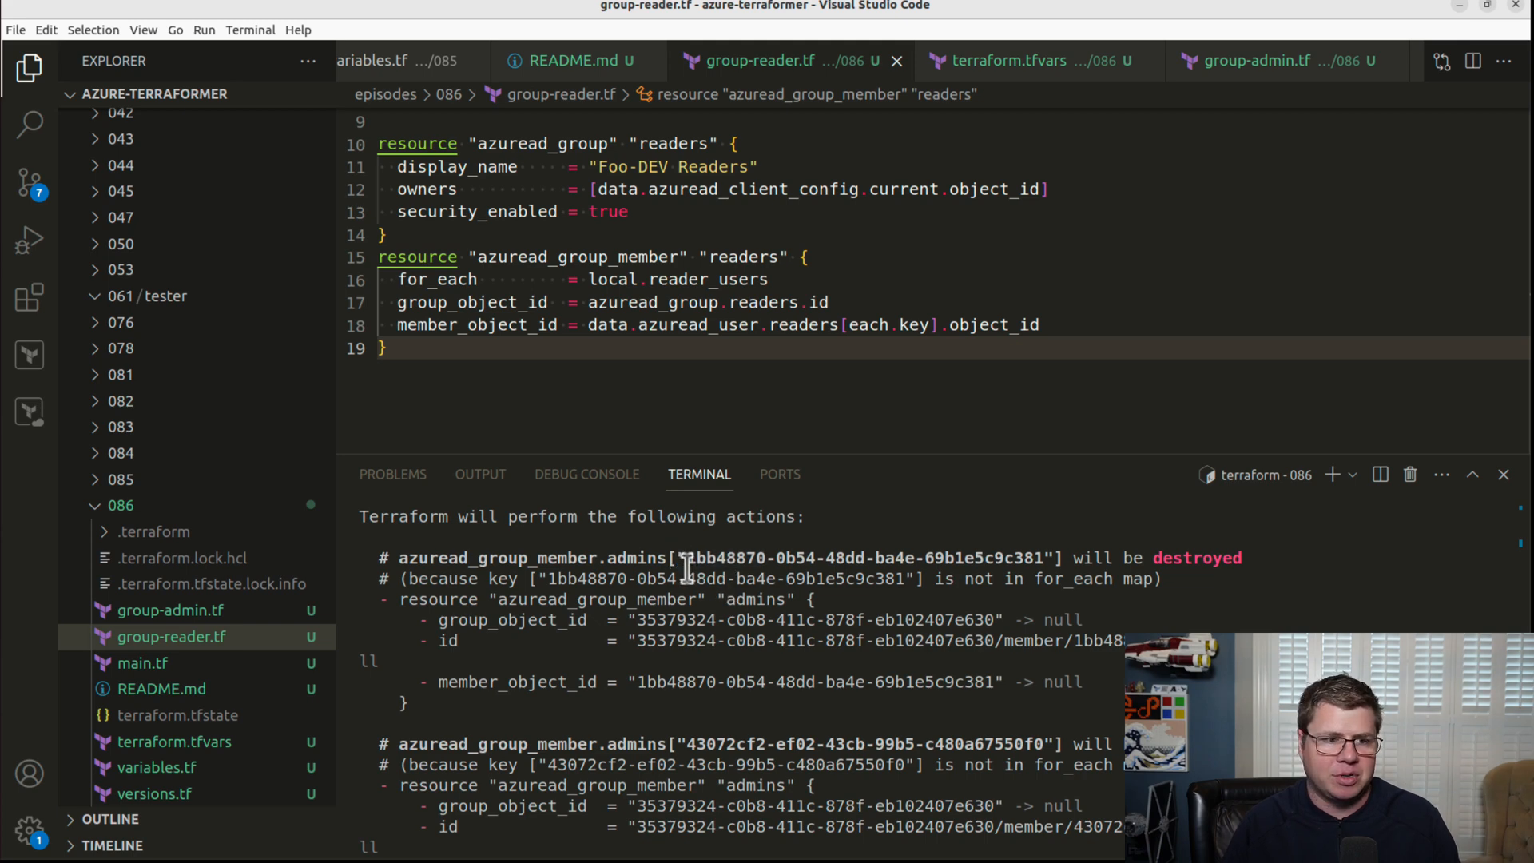
scroll("down", 3)
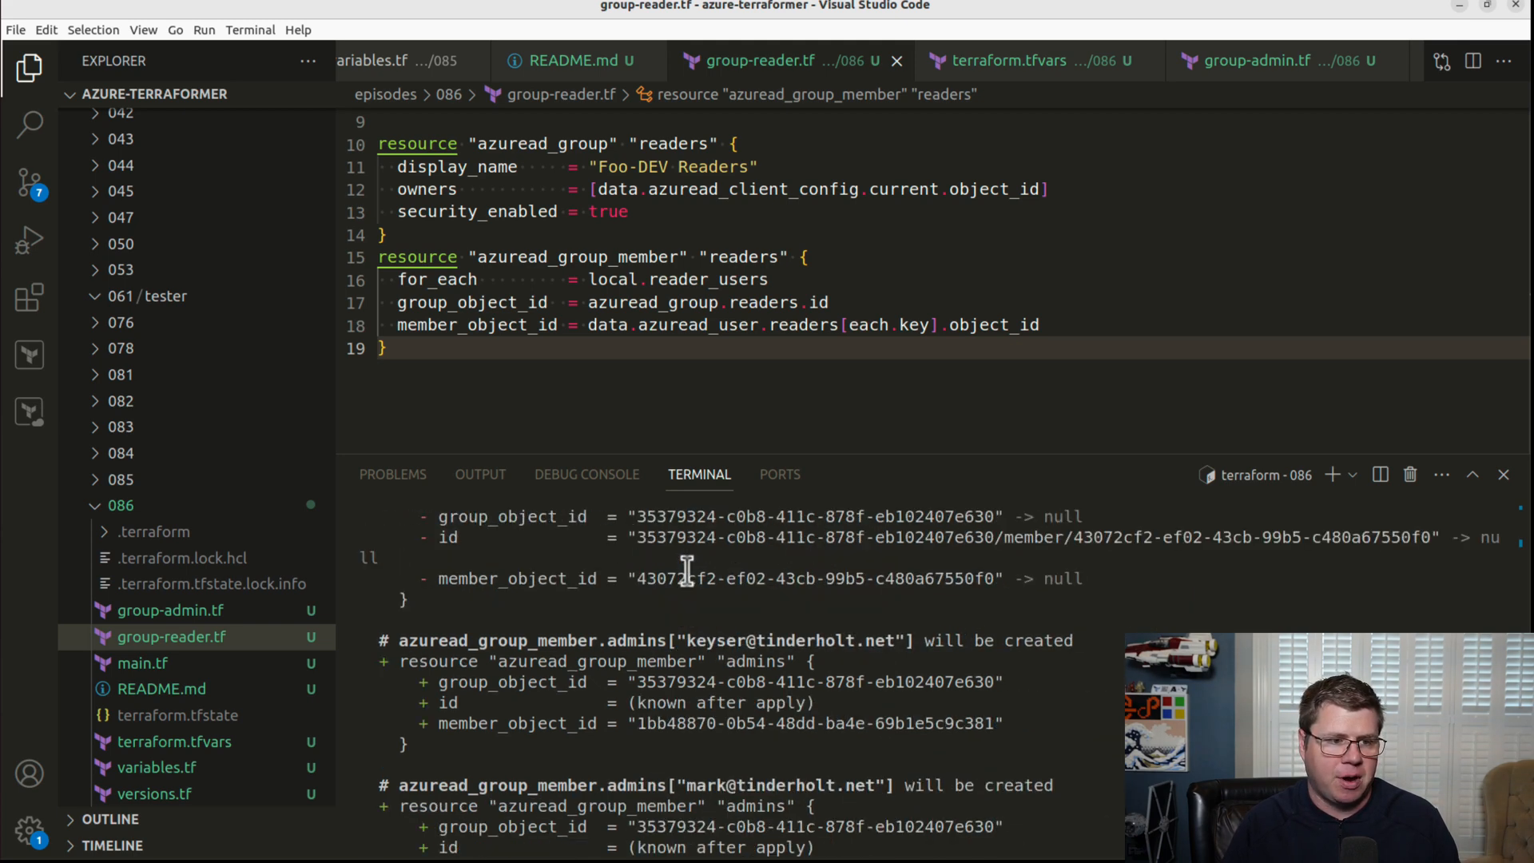
double_click(783, 640)
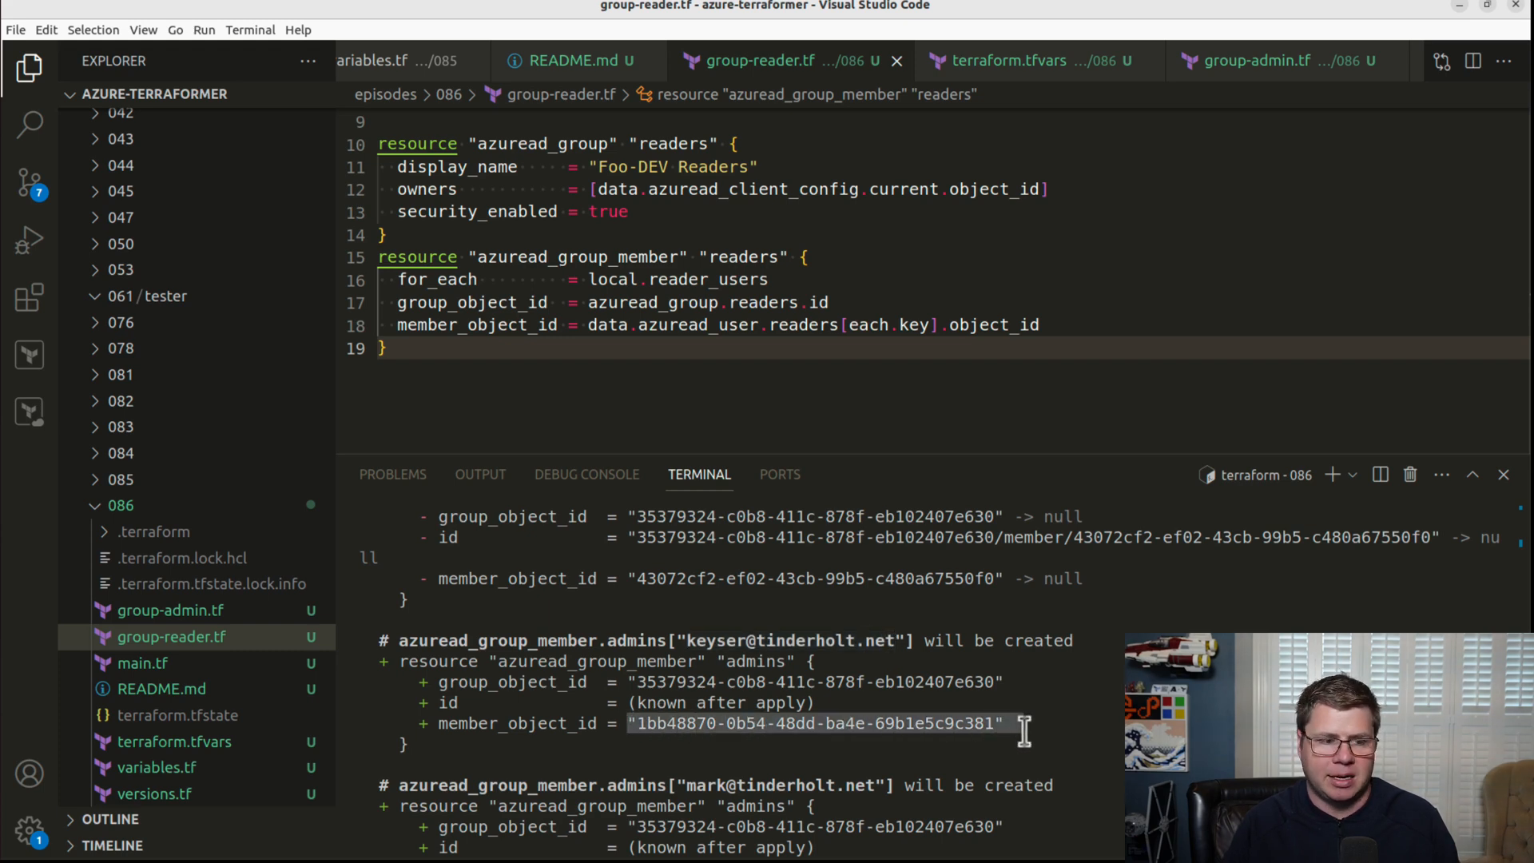
scroll("down", 3)
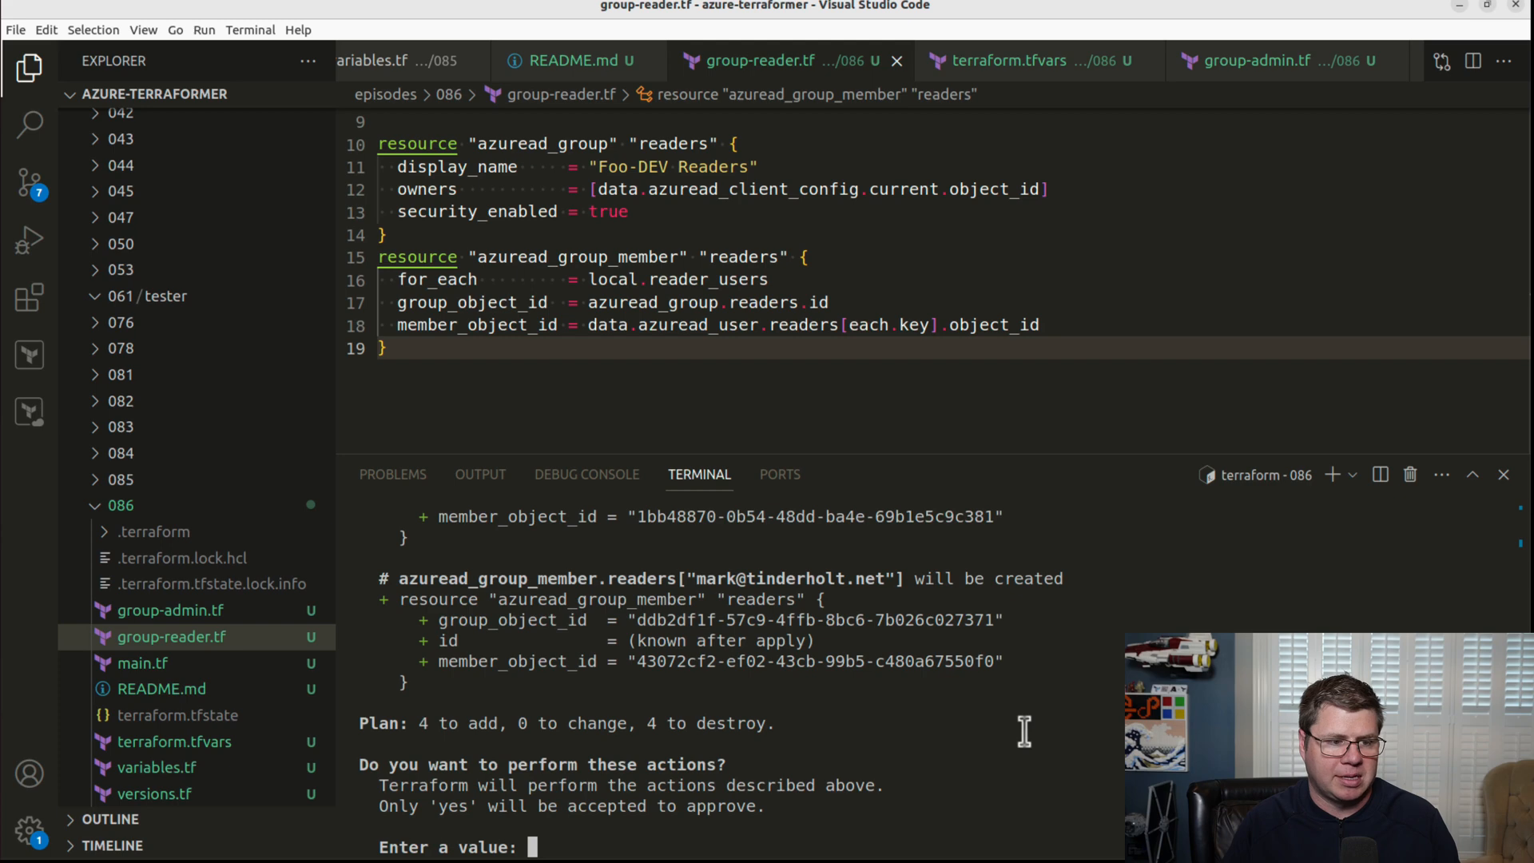
type("yes")
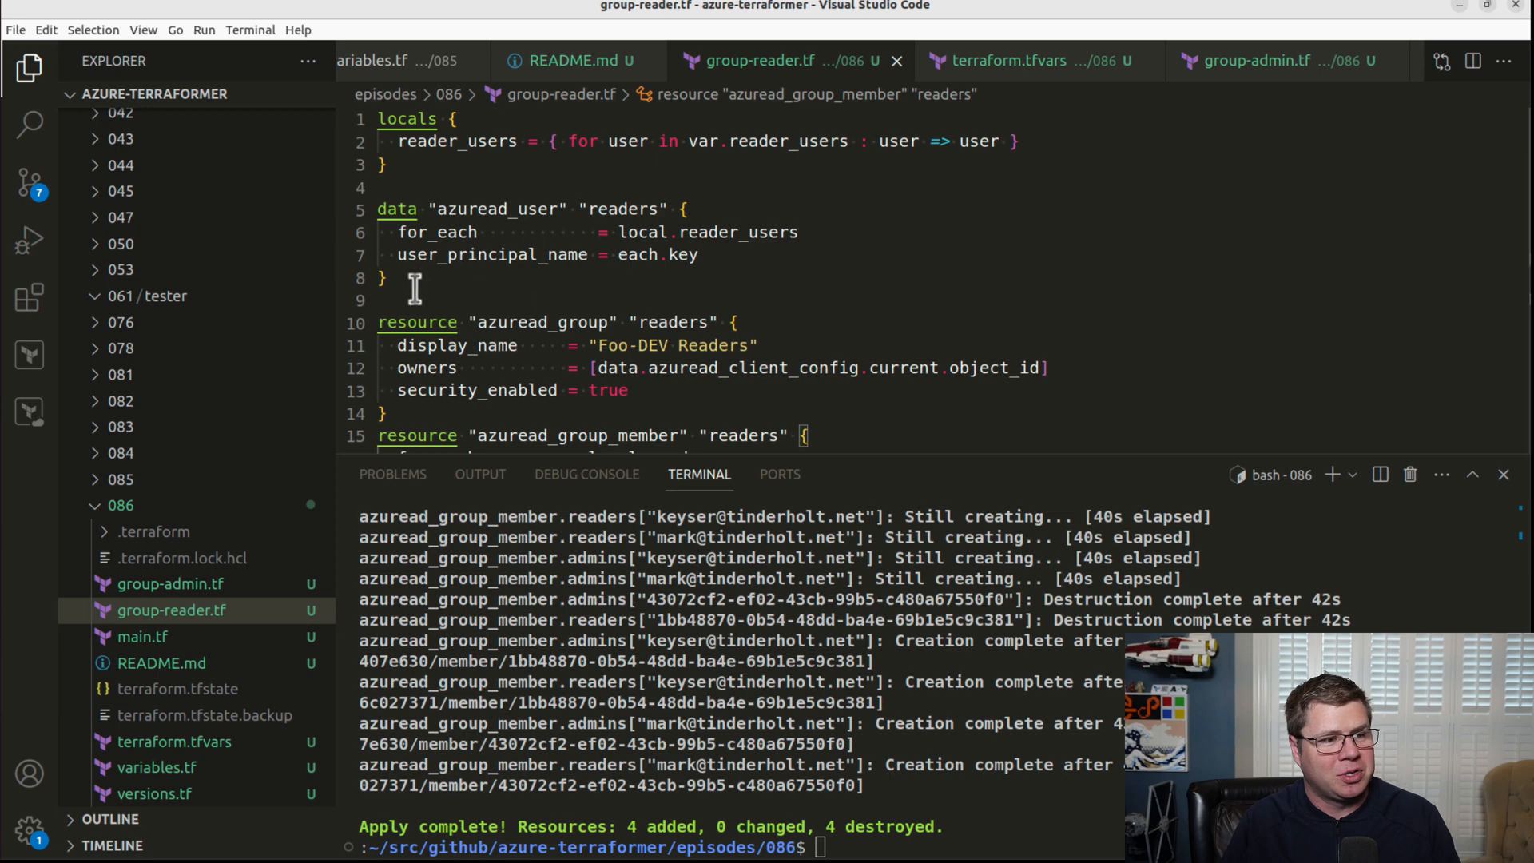
mouse_move(641, 254)
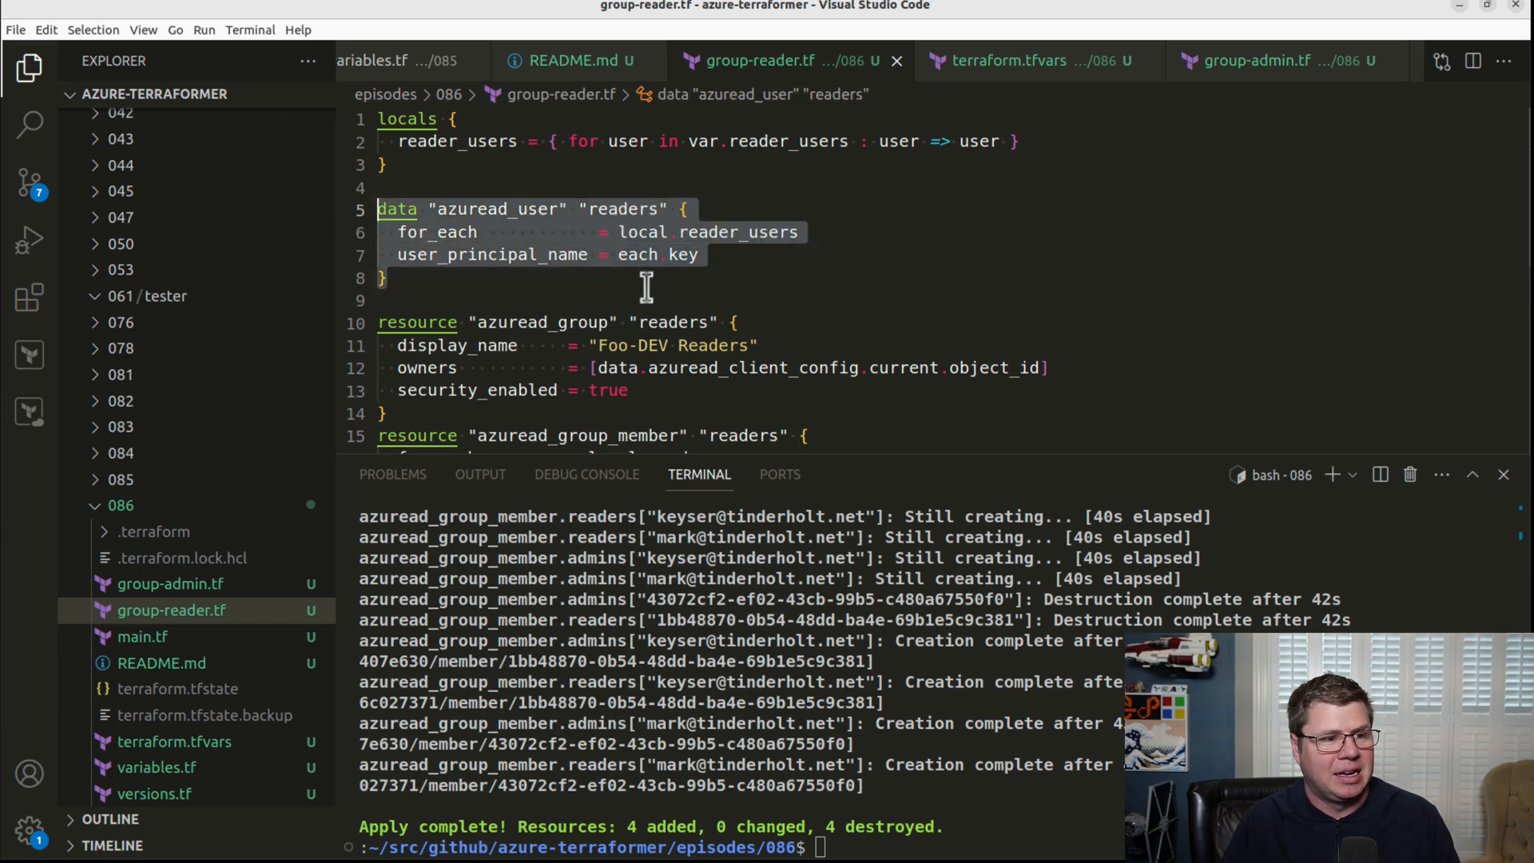
Show terraform.tfvars listing admin_users and reader_users emails, highlighting the first admin email
left_click(1008, 61)
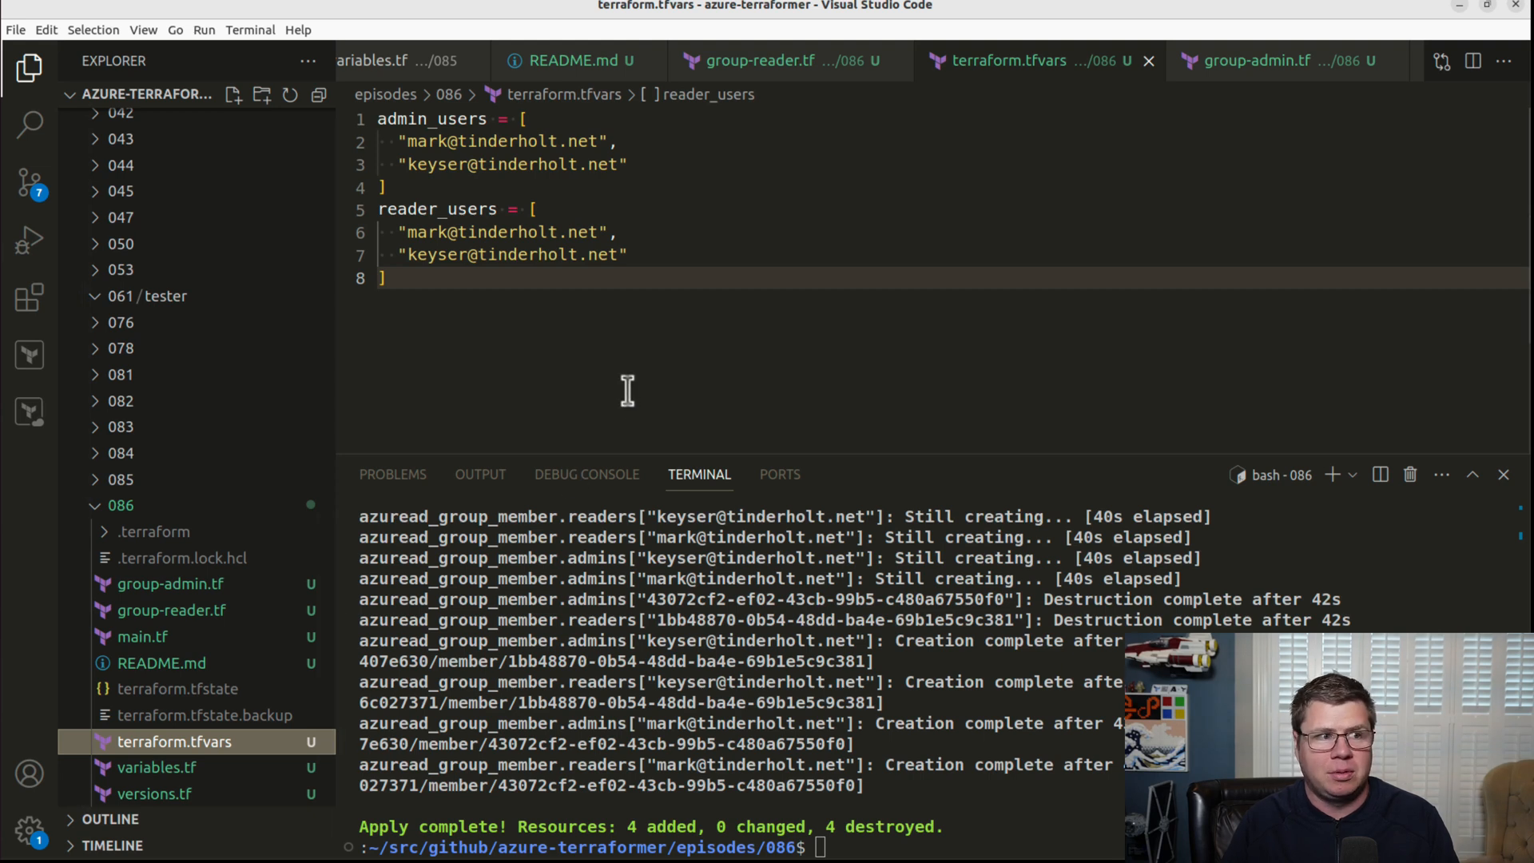
mouse_move(617, 385)
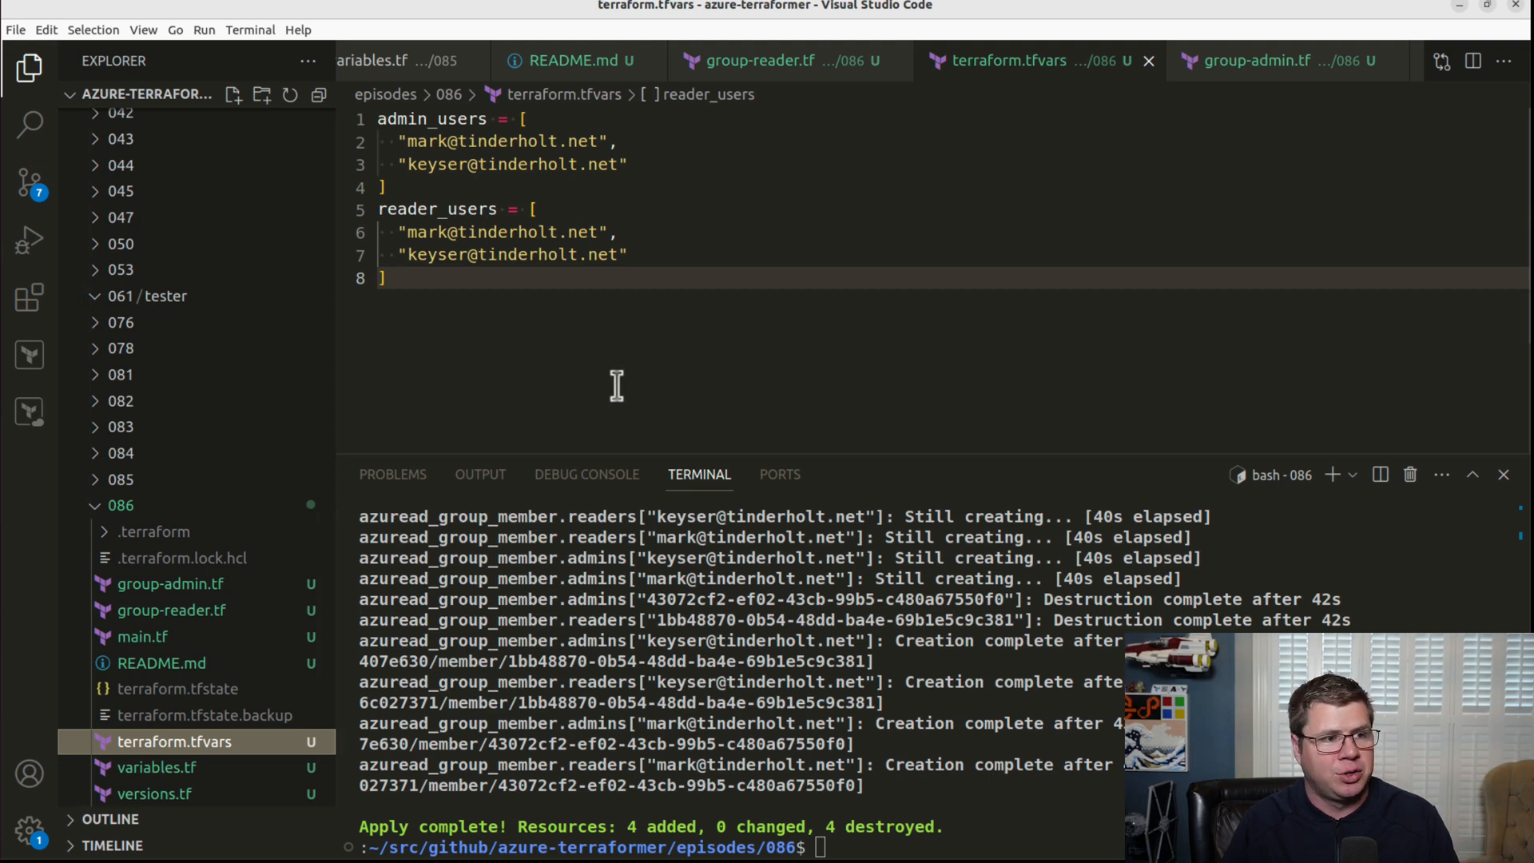
mouse_move(410, 148)
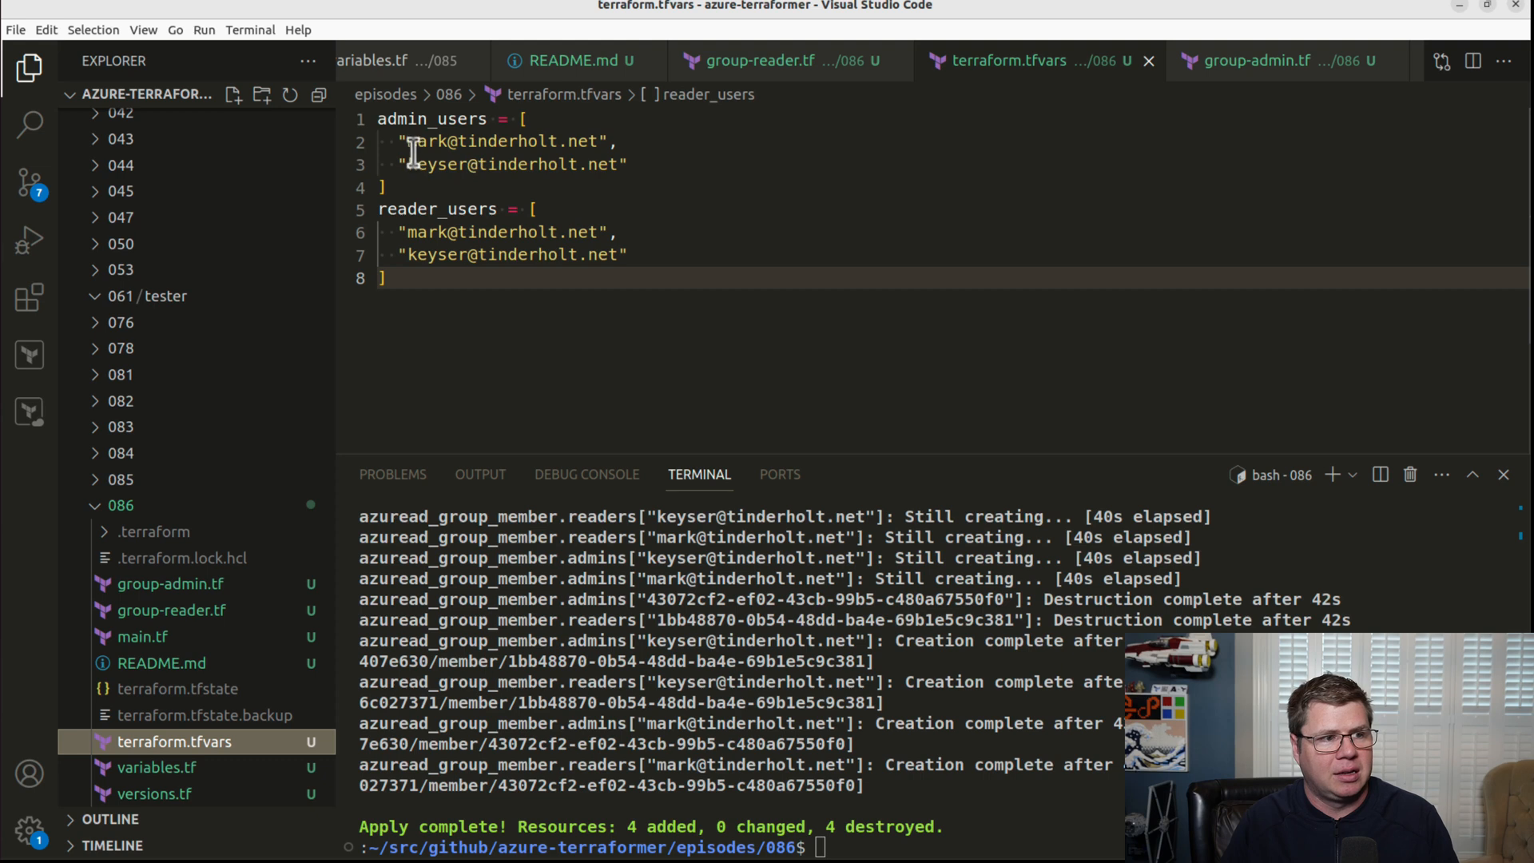
double_click(502, 141)
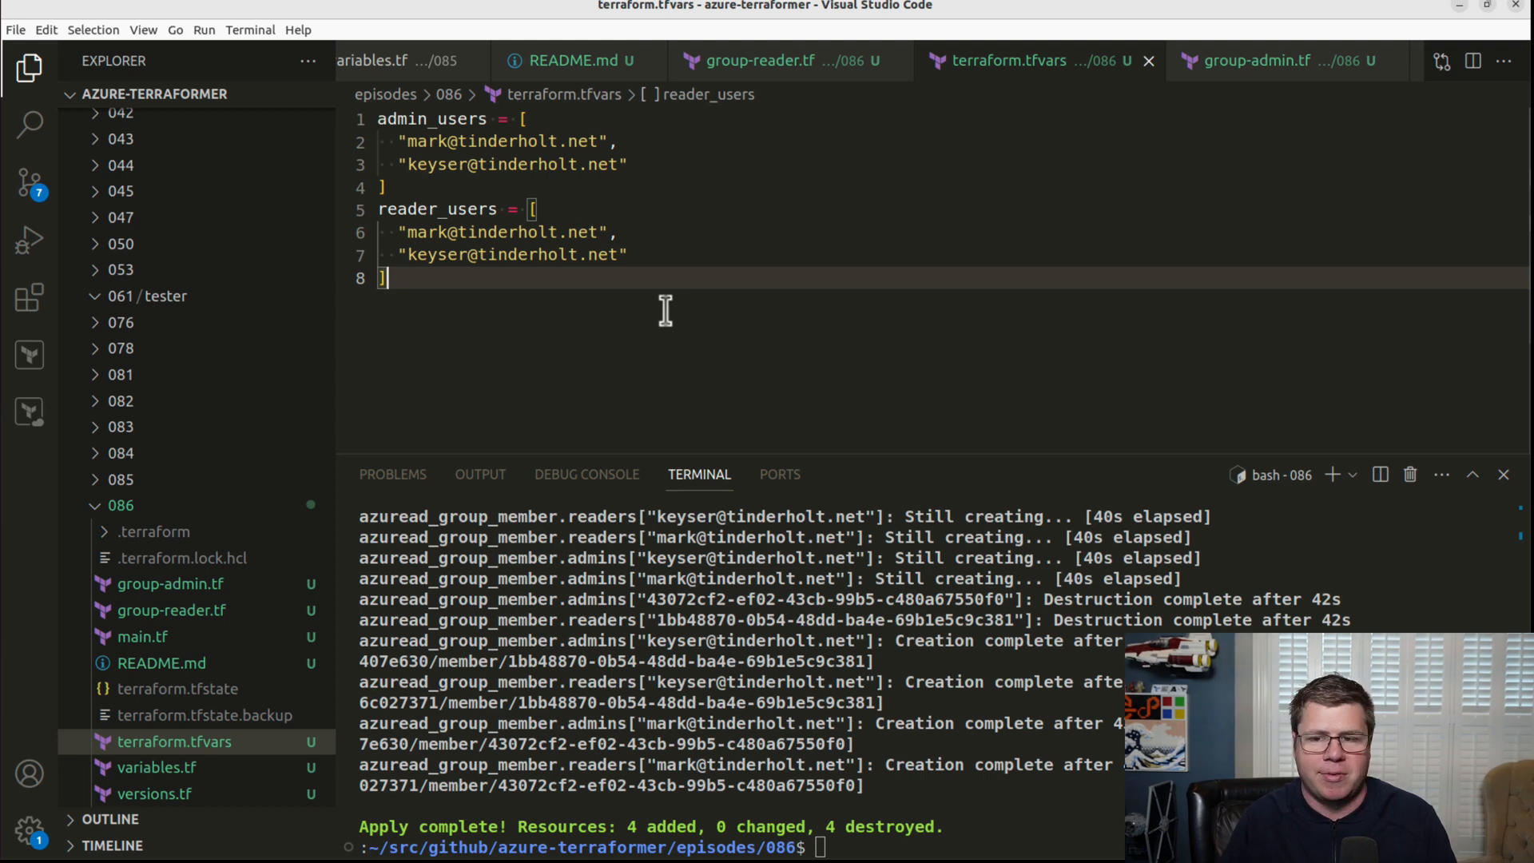
mouse_move(622, 352)
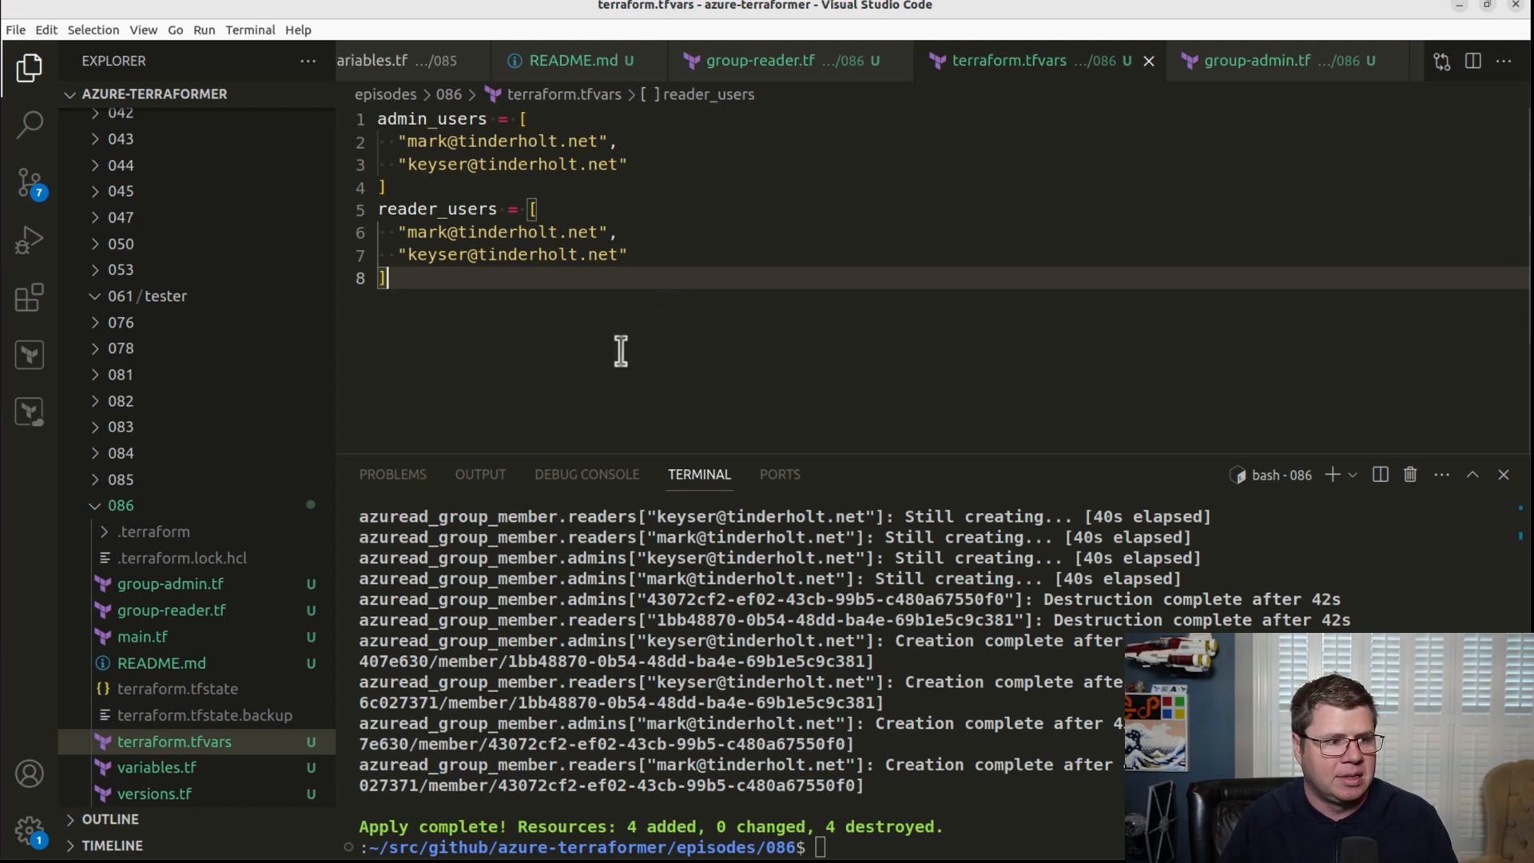